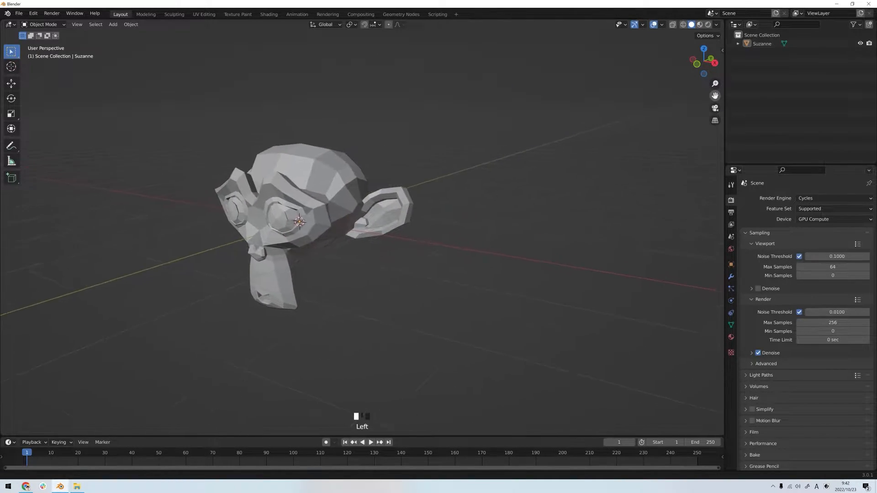
Select Suzanne and drag it toward the left, then back near the centre
left_click_drag(302, 224, 369, 235)
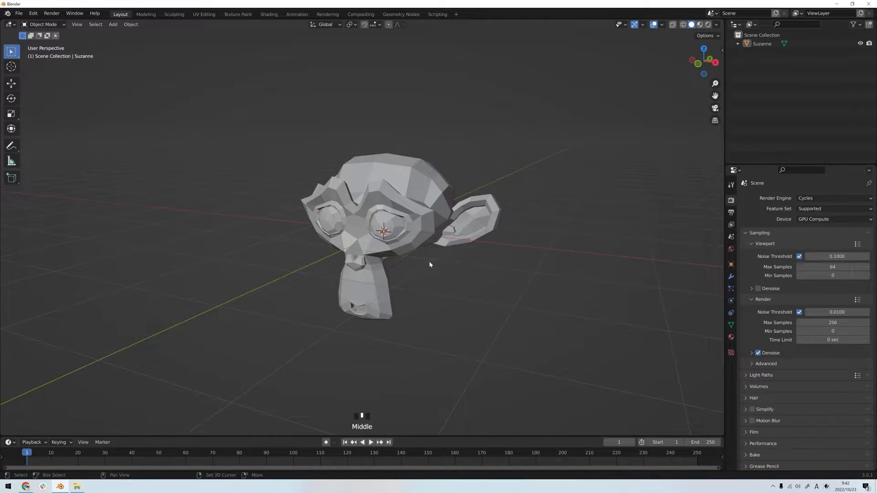
left_click_drag(430, 265, 283, 277)
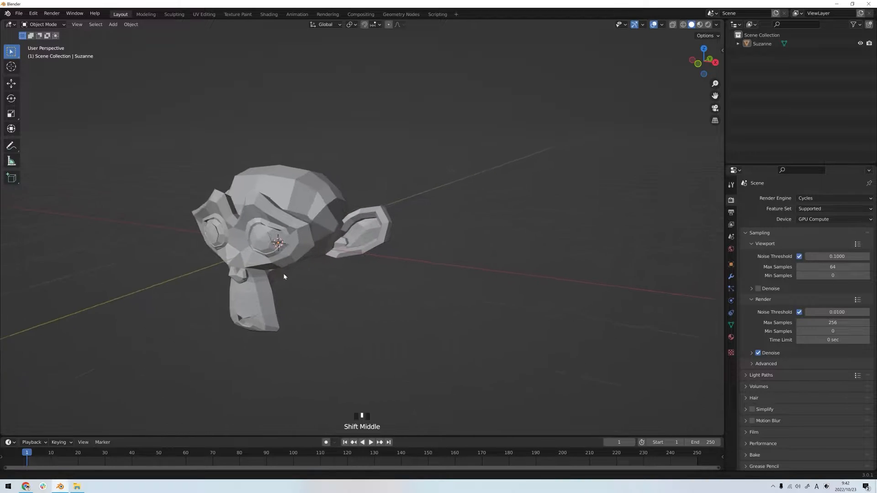
left_click_drag(284, 277, 377, 281)
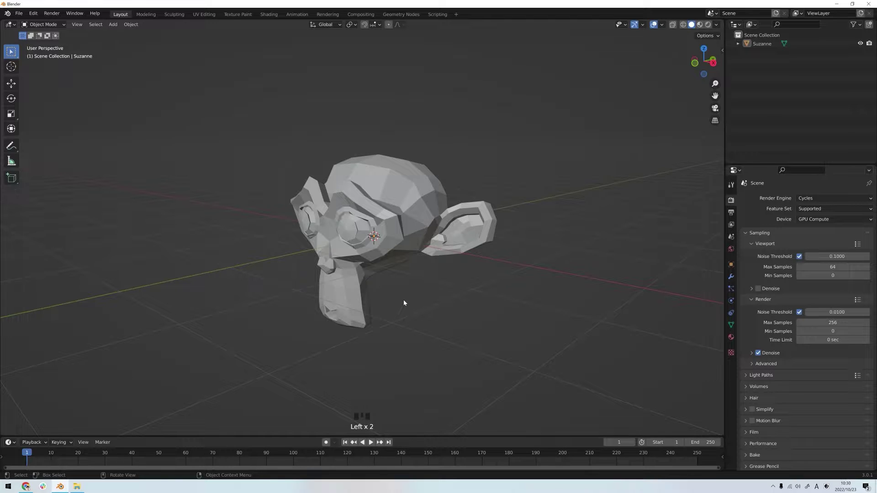
left_click(392, 238)
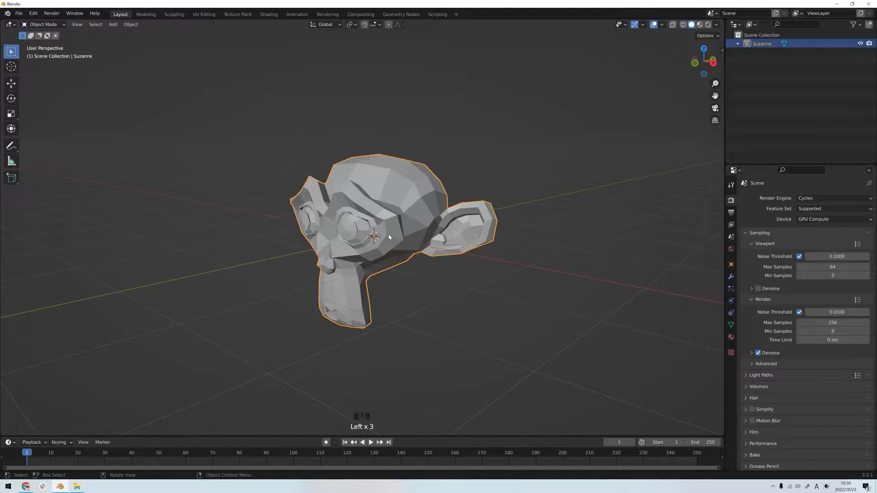
mouse_move(391, 283)
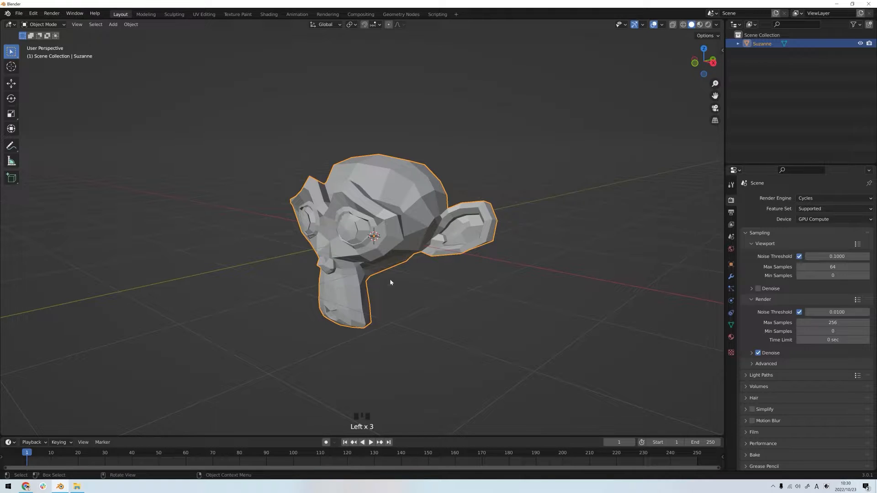
mouse_move(295, 189)
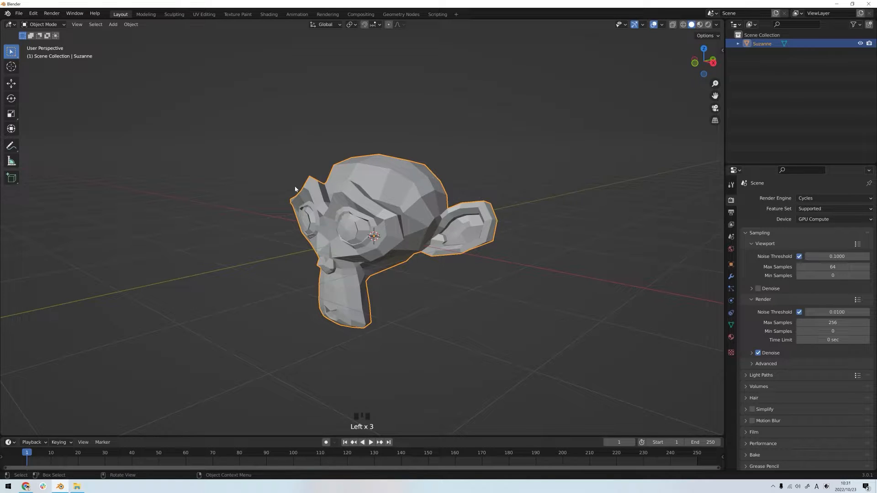
mouse_move(11, 84)
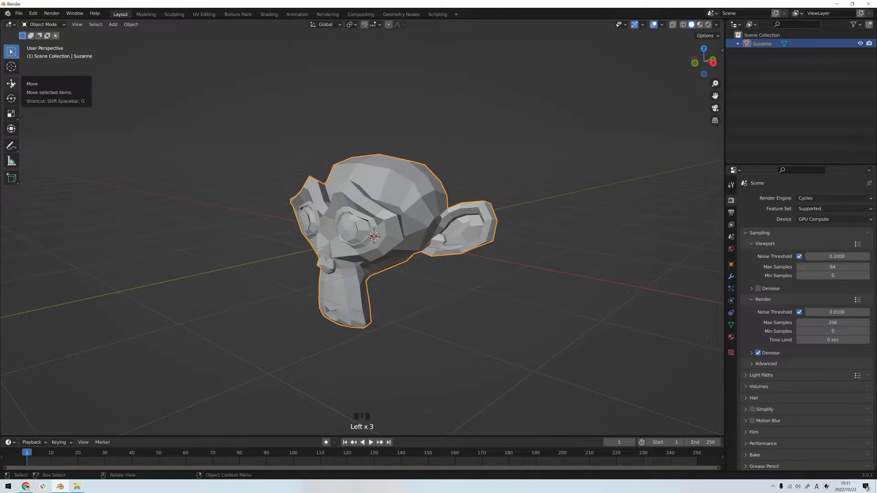
left_click(11, 85)
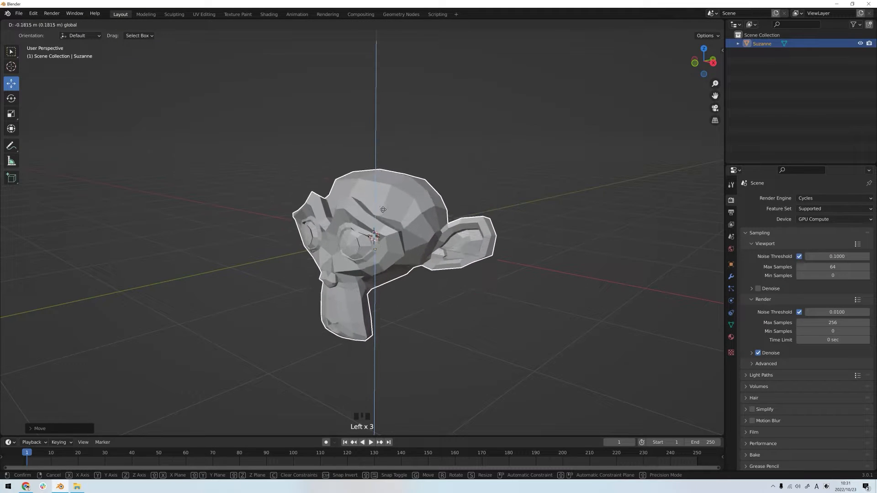
left_click(375, 210)
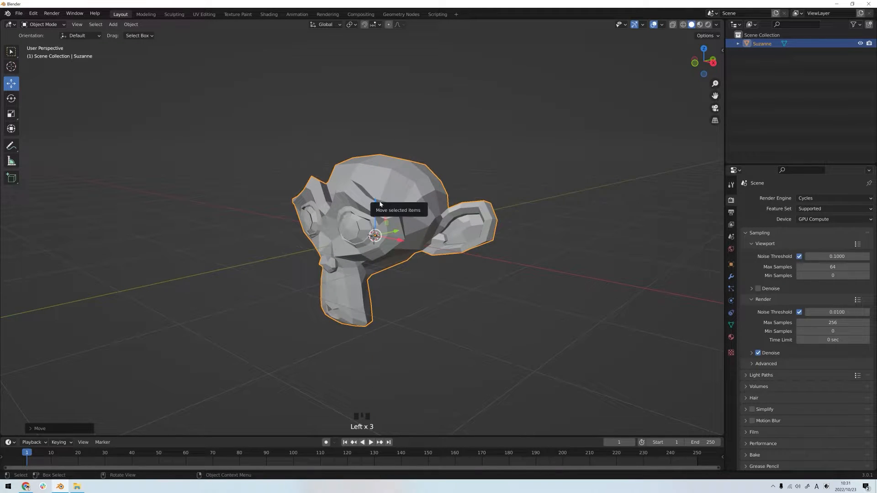
mouse_move(382, 244)
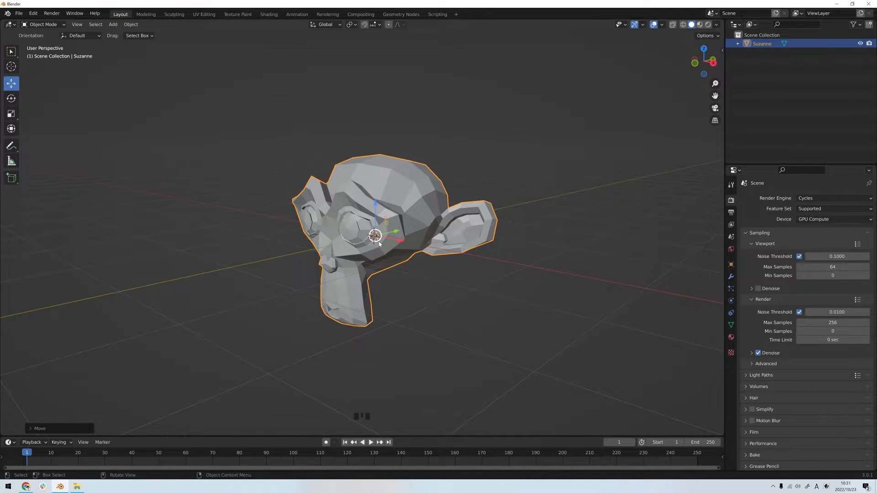
left_click_drag(378, 235, 272, 196)
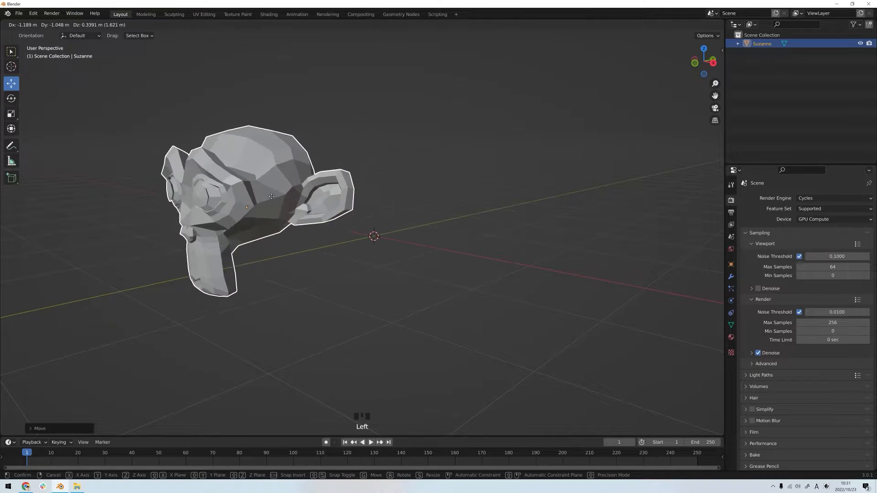
left_click_drag(271, 197, 397, 255)
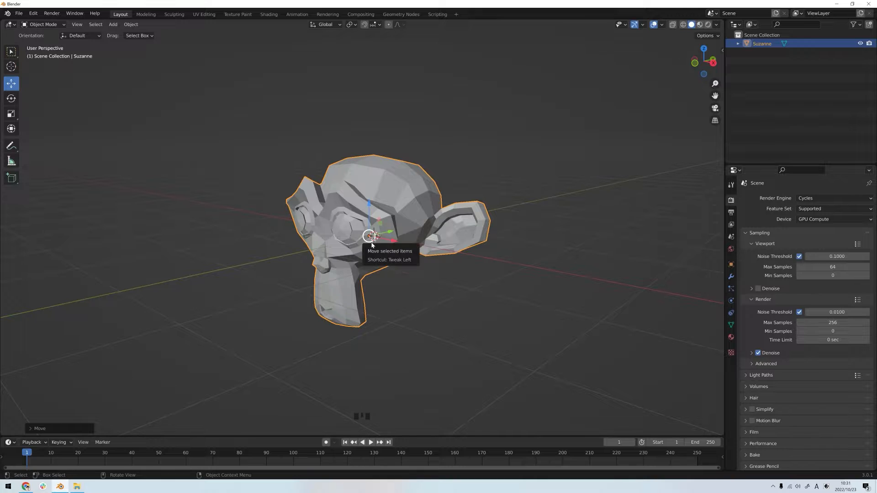
mouse_move(11, 99)
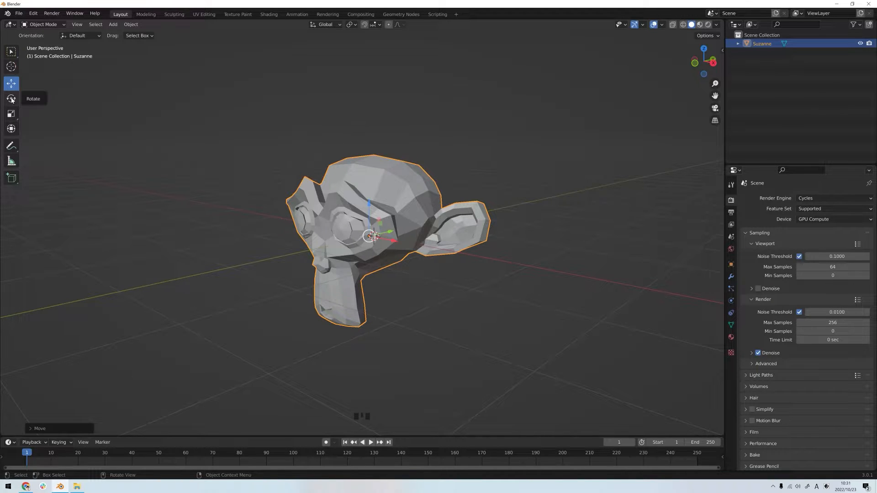
Rotate Suzanne to a slightly different angle
left_click(11, 98)
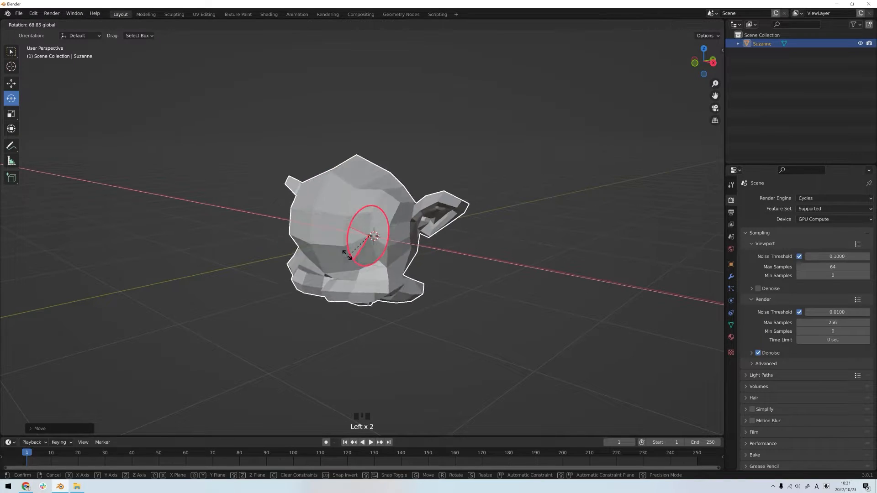
left_click(374, 237)
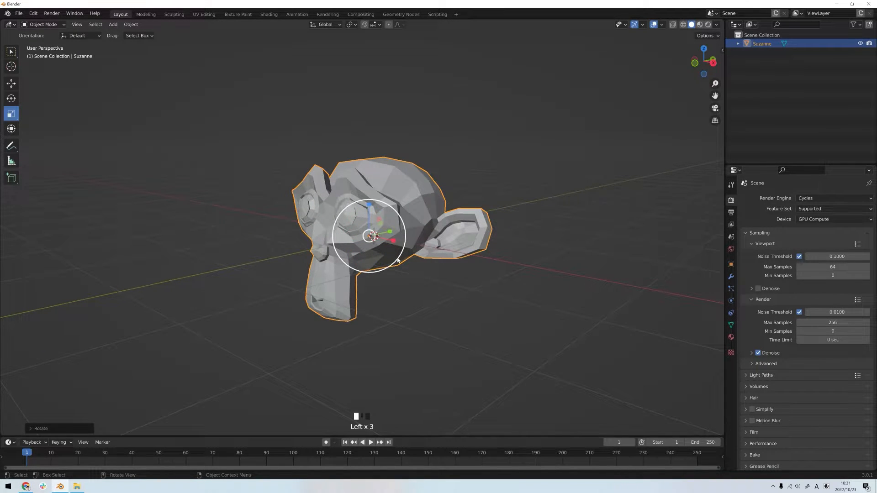
key("s")
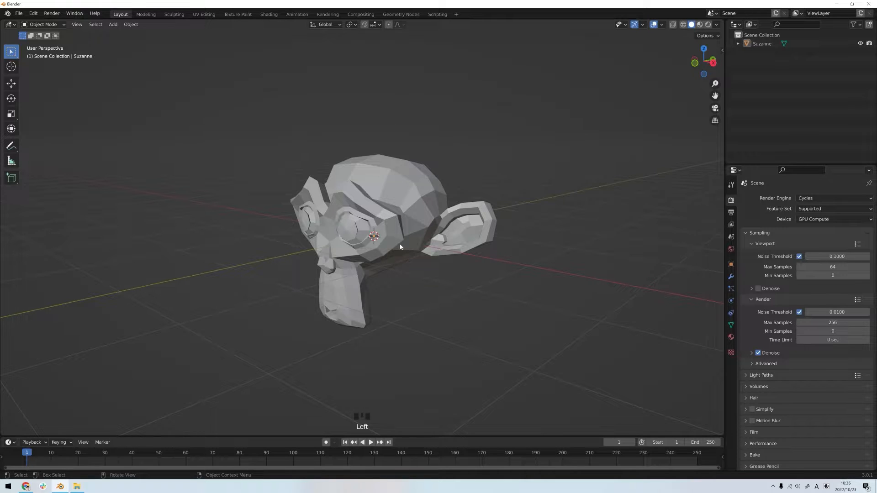
Rotate Suzanne around the global X axis, then close Blender to the desktop
key("g")
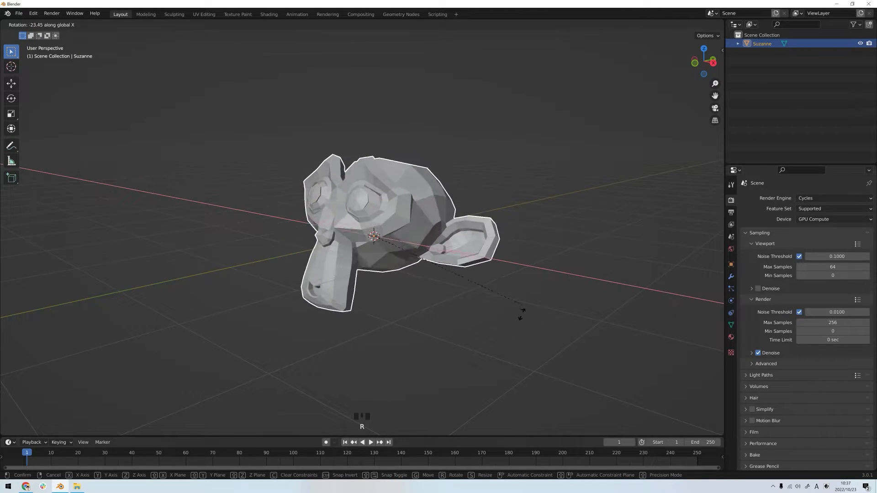
key("S")
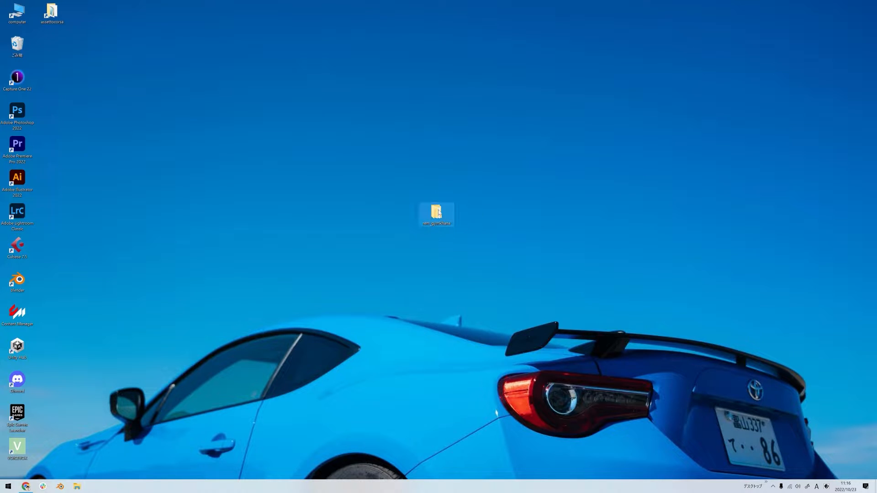
Open AC-GYMKHANA.blend from rem_gymkhana > Blender > Project in File Explorer
double_click(435, 211)
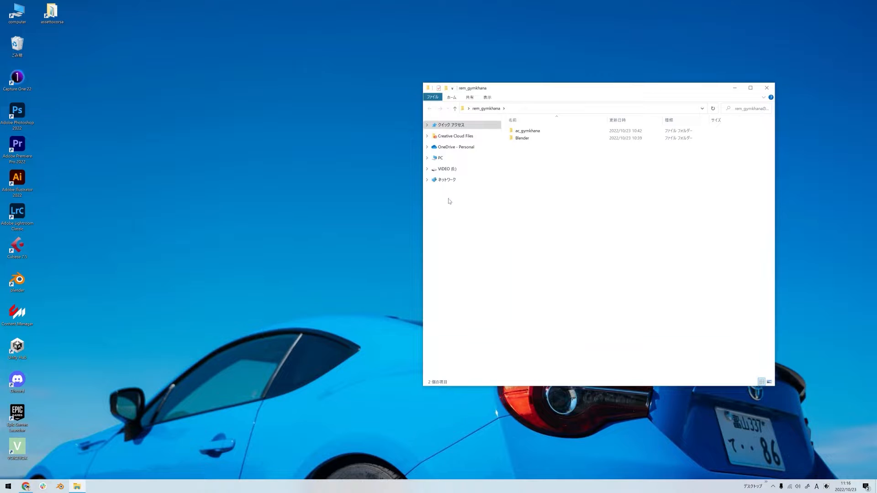
double_click(522, 138)
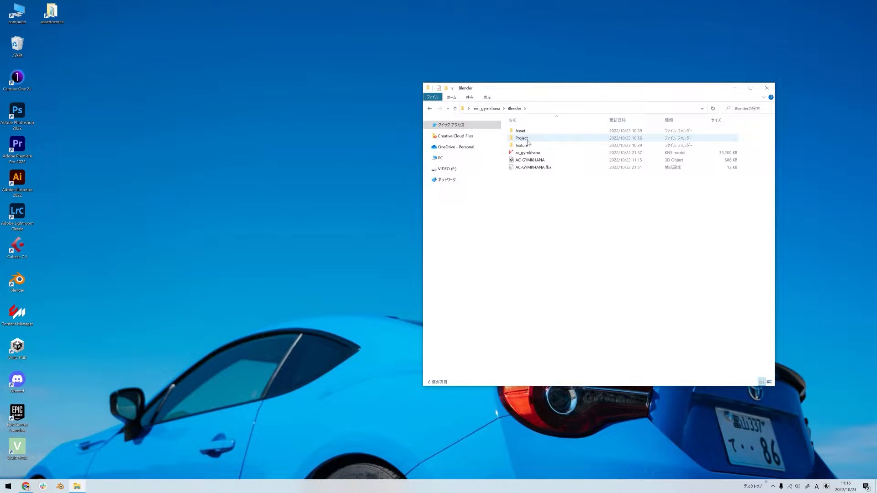
double_click(522, 138)
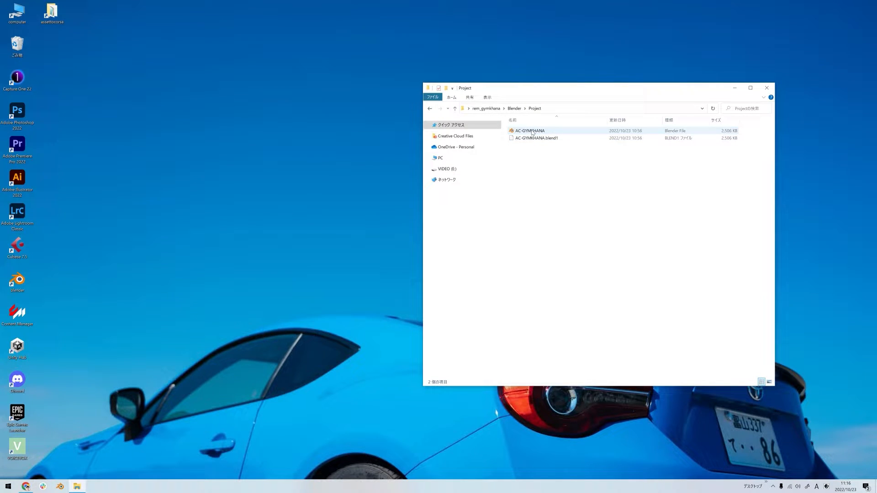
double_click(529, 131)
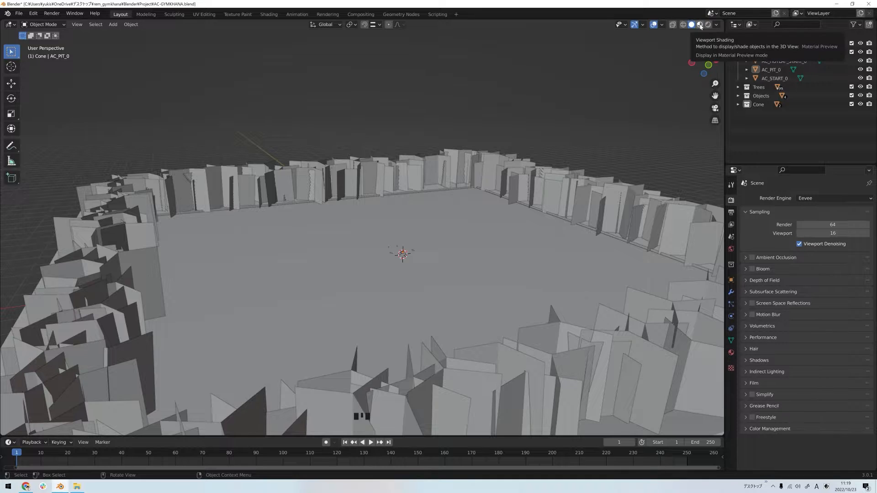
Switch to Material Preview and move AC_PIT_0 to X -83.224, Y -82.832
left_click(693, 25)
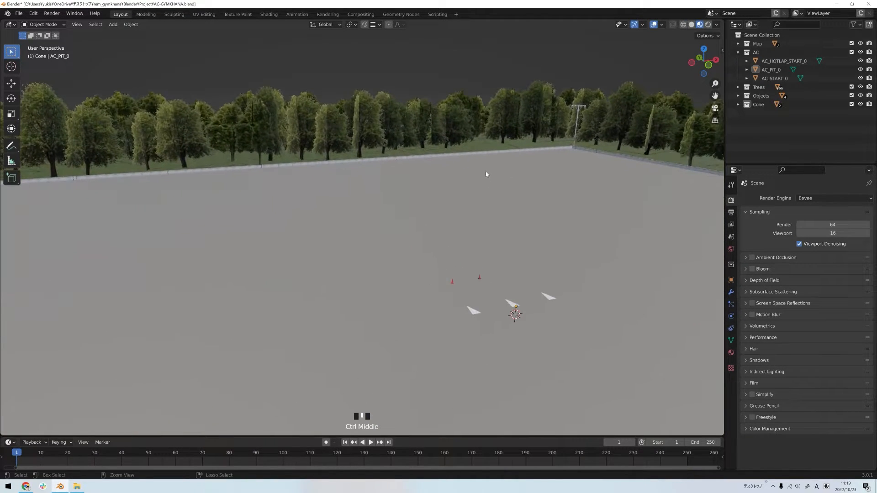
left_click_drag(486, 175, 397, 242)
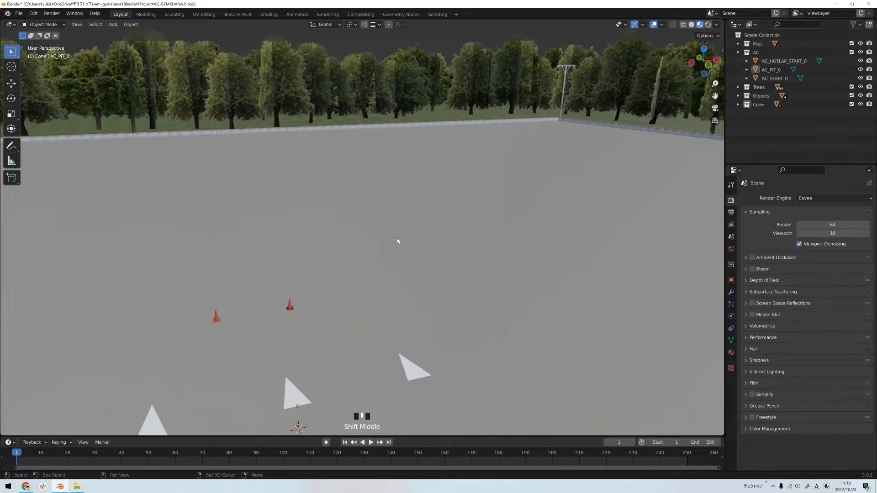
scroll("down", 3)
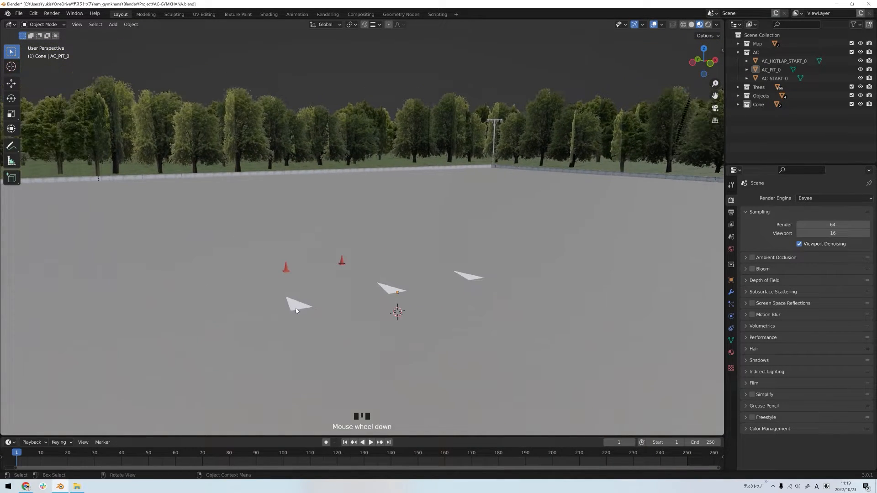
left_click(392, 290)
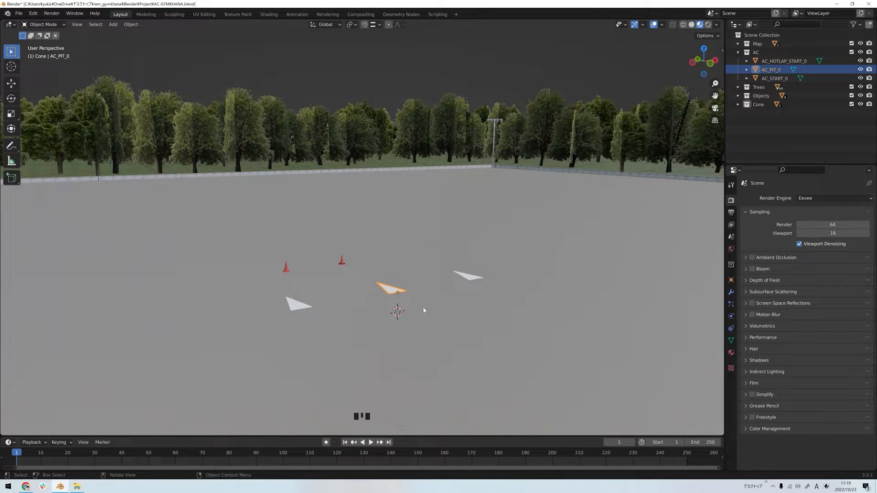
mouse_move(398, 303)
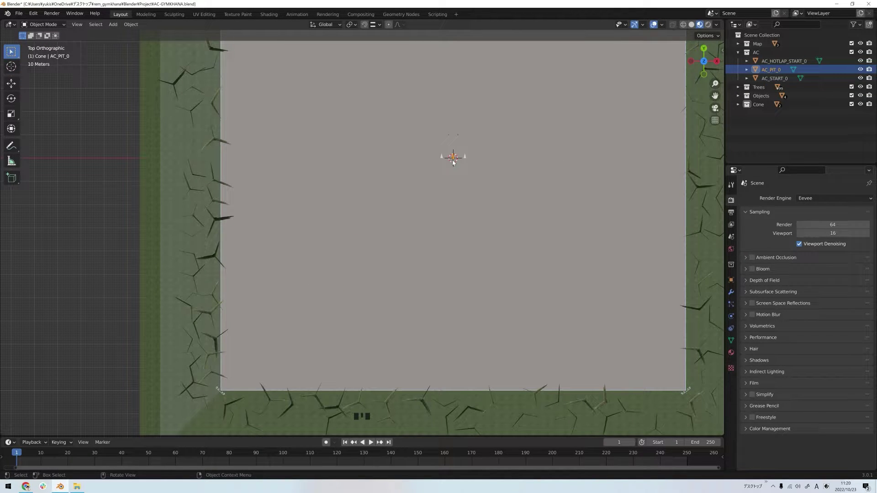
key("g")
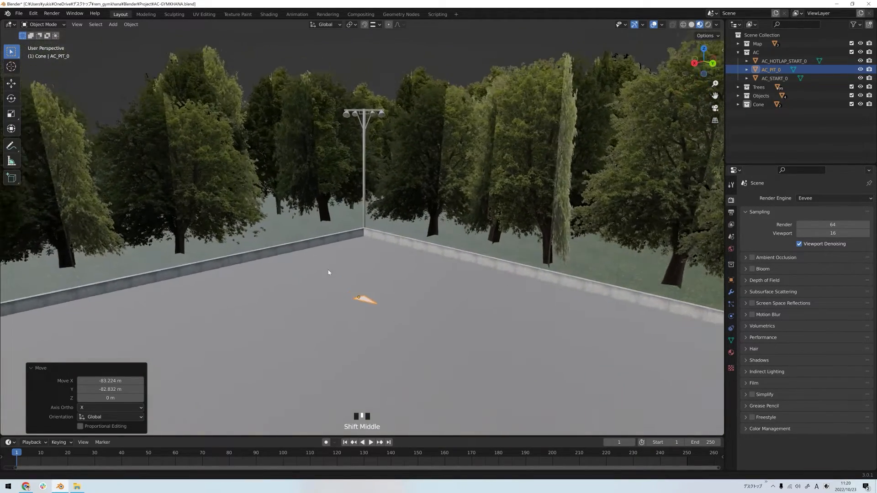
scroll("down", 3)
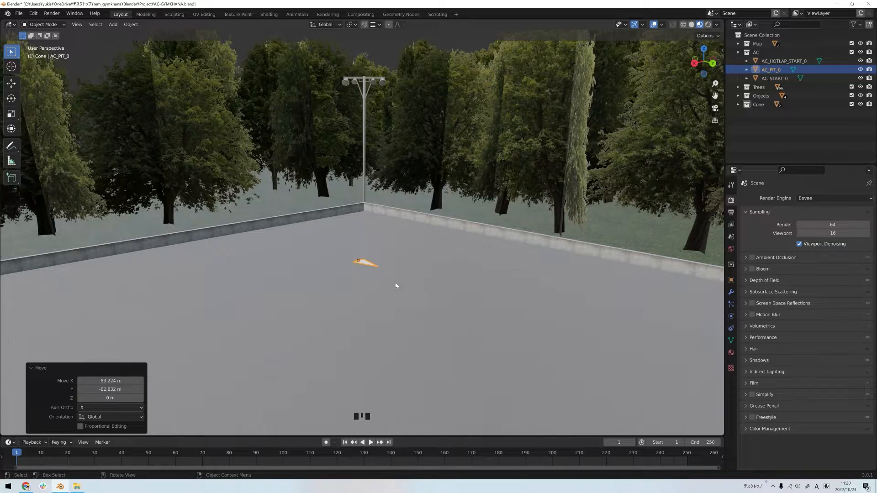
mouse_move(280, 249)
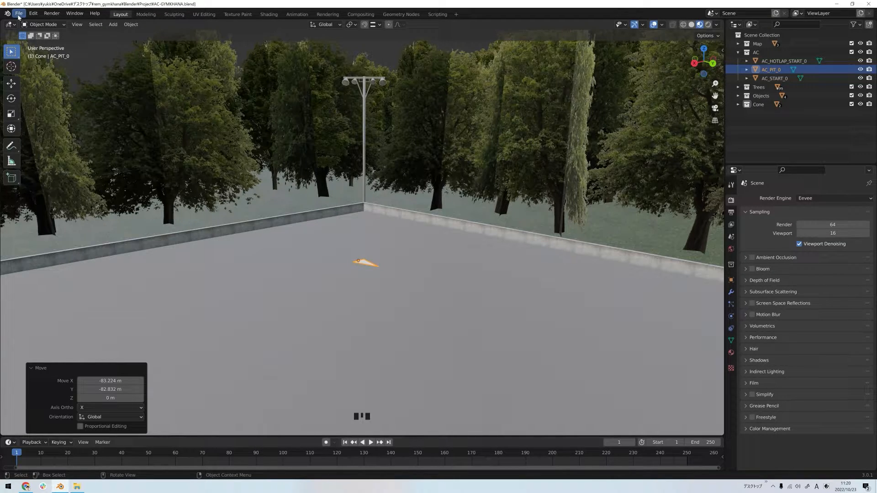
Export FBX over AC-GYMKHANA.fbx in Desktop/rem_gymkhana/Blender
left_click(20, 13)
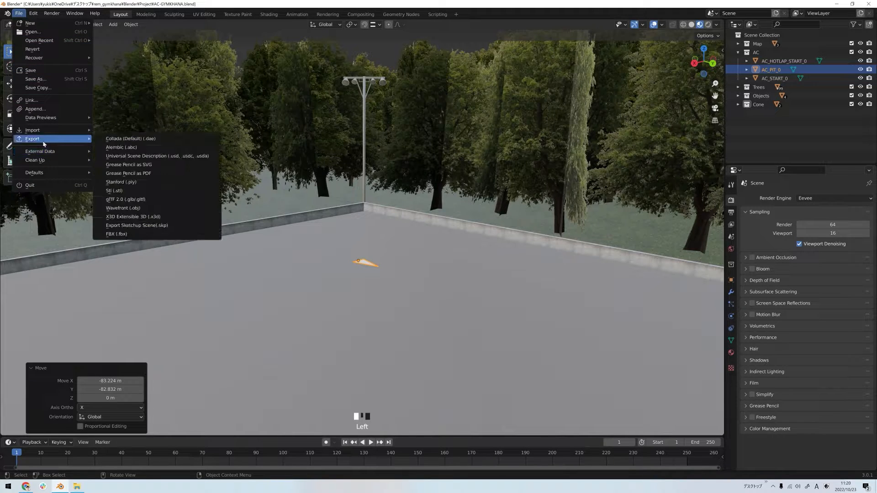
mouse_move(134, 235)
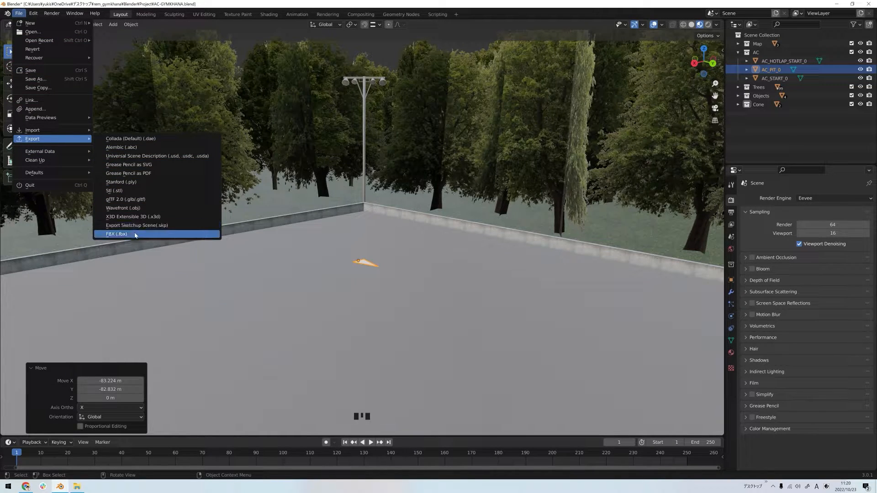
left_click(117, 233)
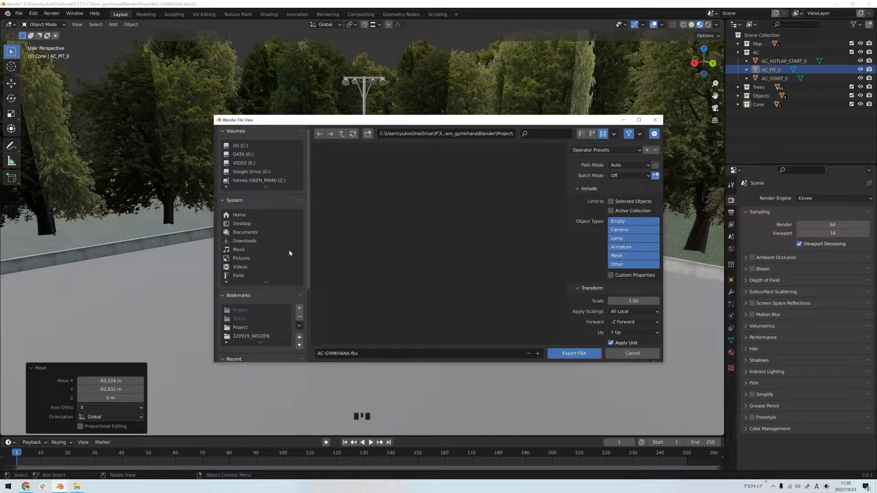
left_click(242, 224)
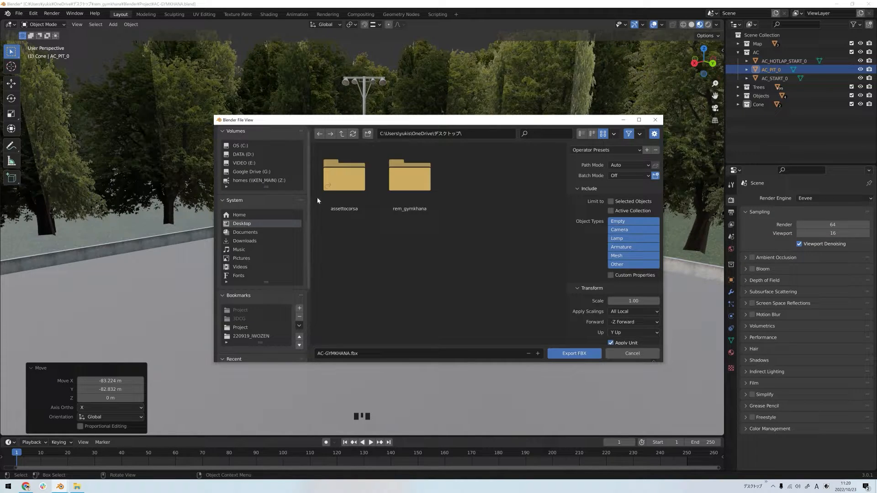
double_click(409, 175)
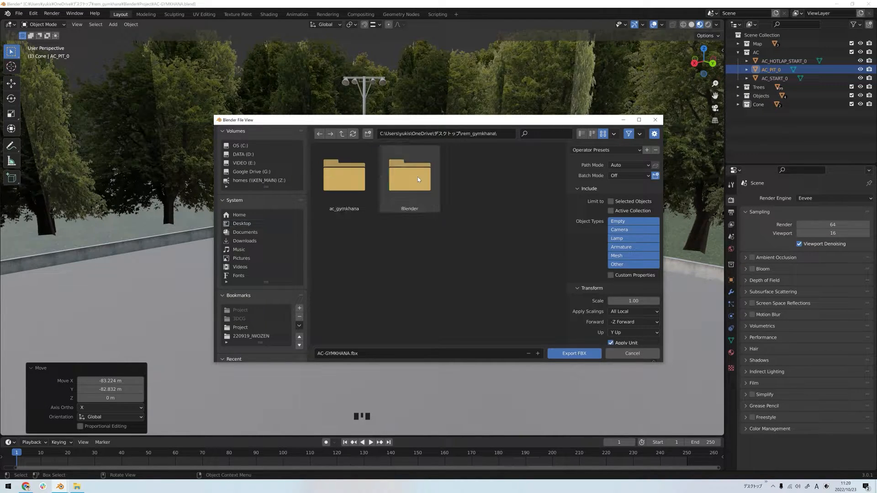
double_click(409, 176)
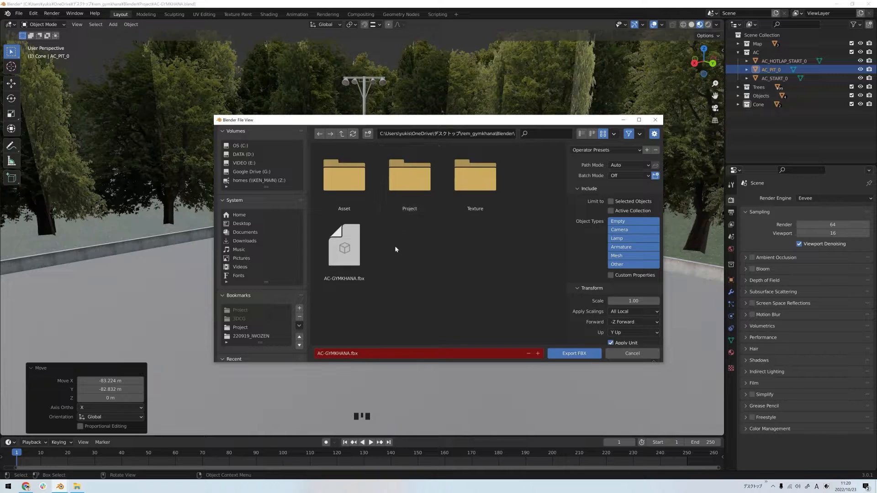
left_click(344, 246)
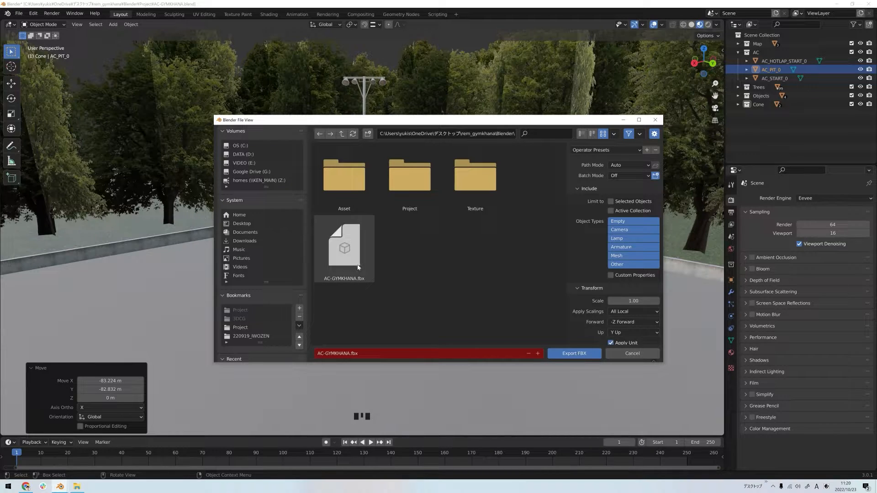
left_click(344, 249)
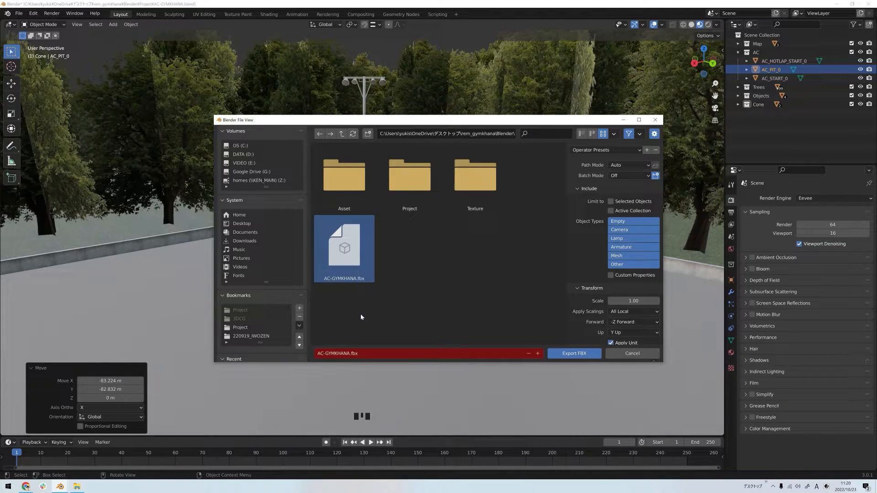
mouse_move(394, 357)
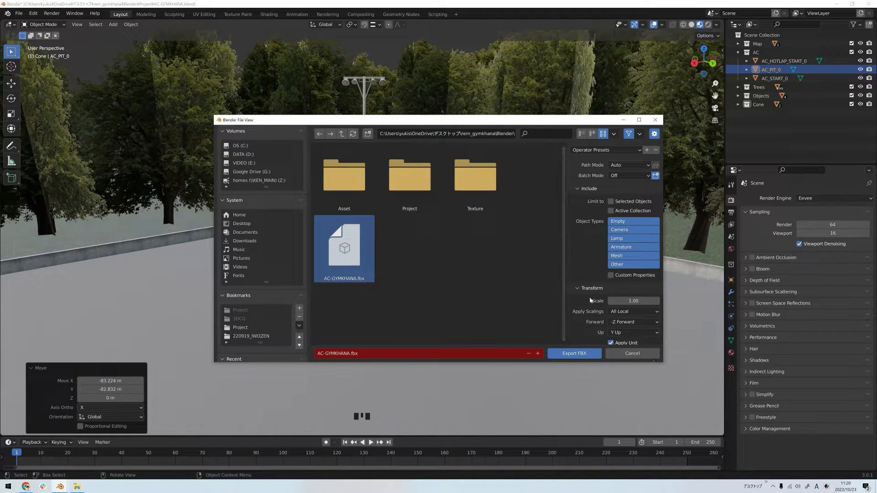
Set the FBX export scale to 0.01 and Apply Scalings to FBX All
double_click(633, 301)
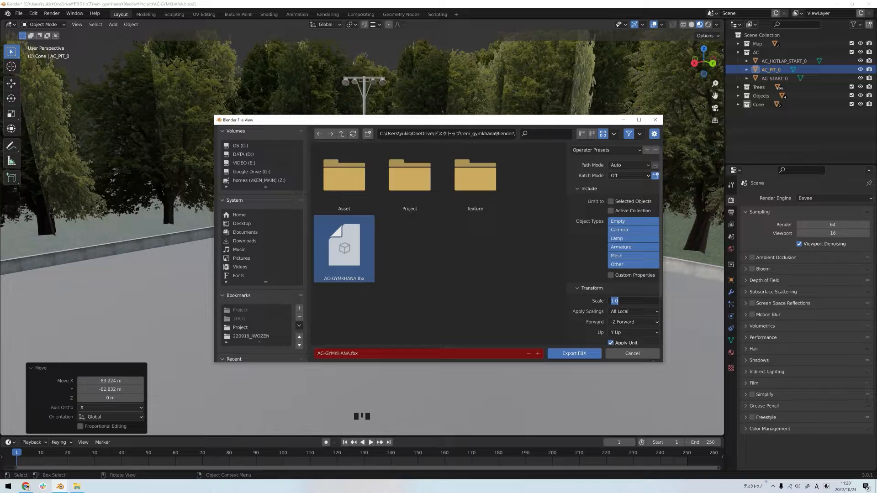
type("0.01")
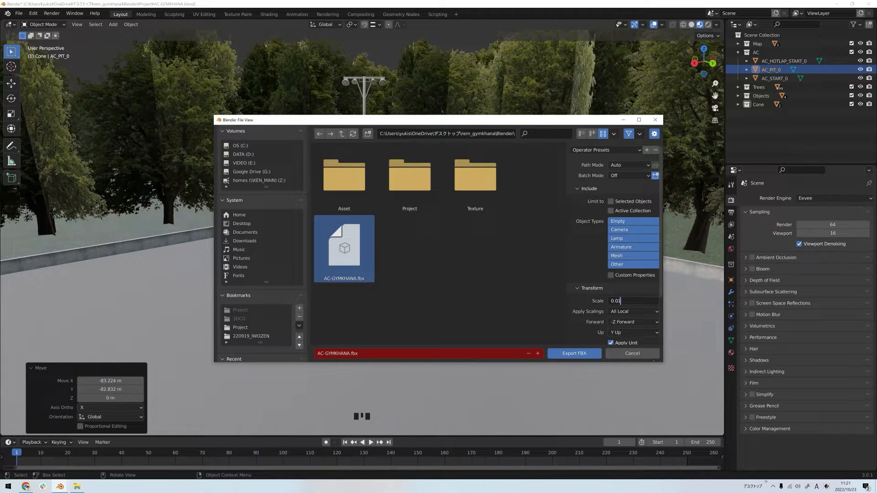
left_click(634, 312)
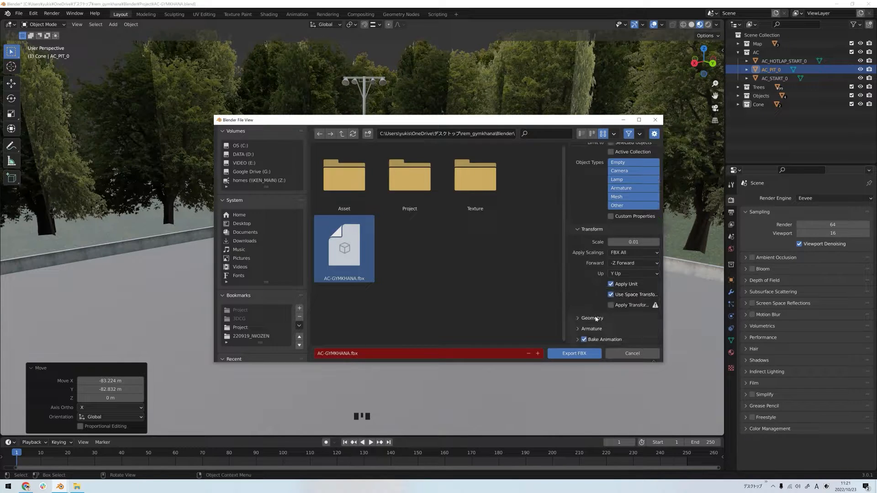
left_click(574, 353)
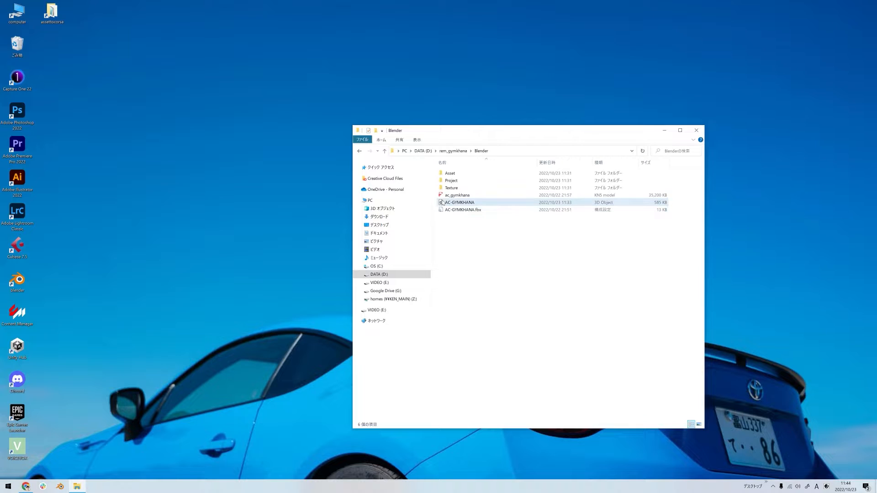
mouse_move(477, 204)
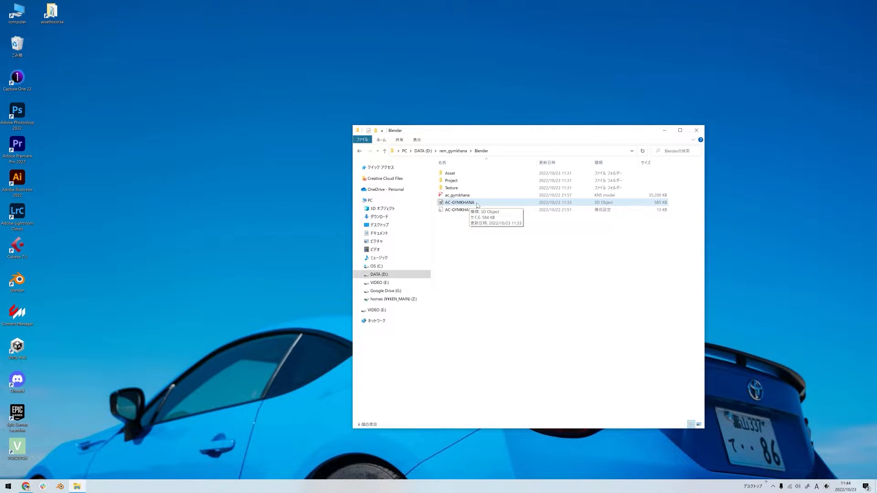
mouse_move(497, 203)
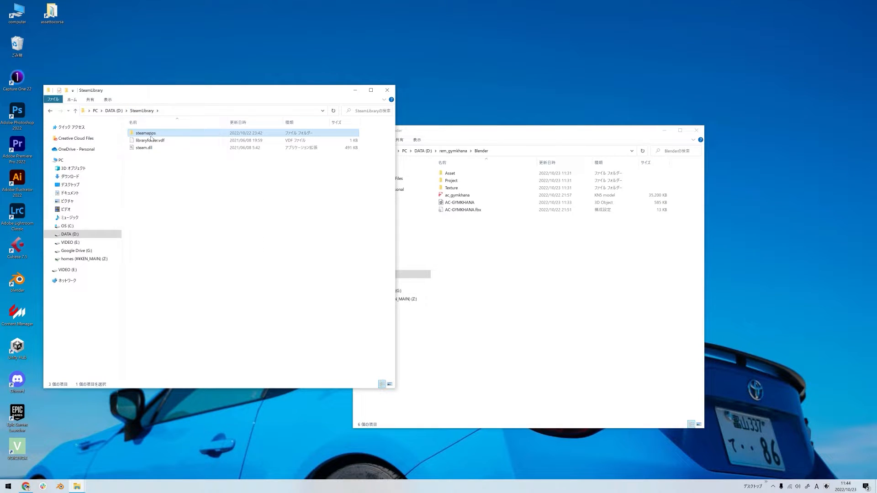
Browse to steamapps\common\assettocorsa\sdk\editor and launch ksEditor
double_click(145, 132)
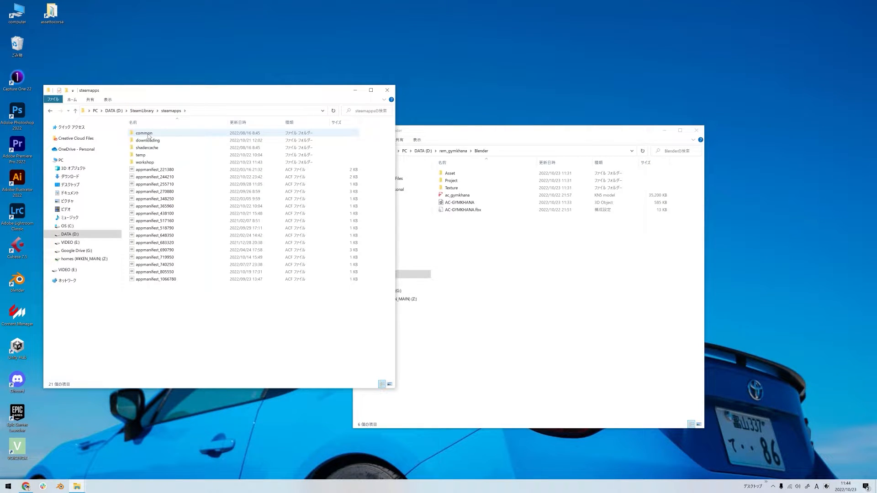
double_click(144, 133)
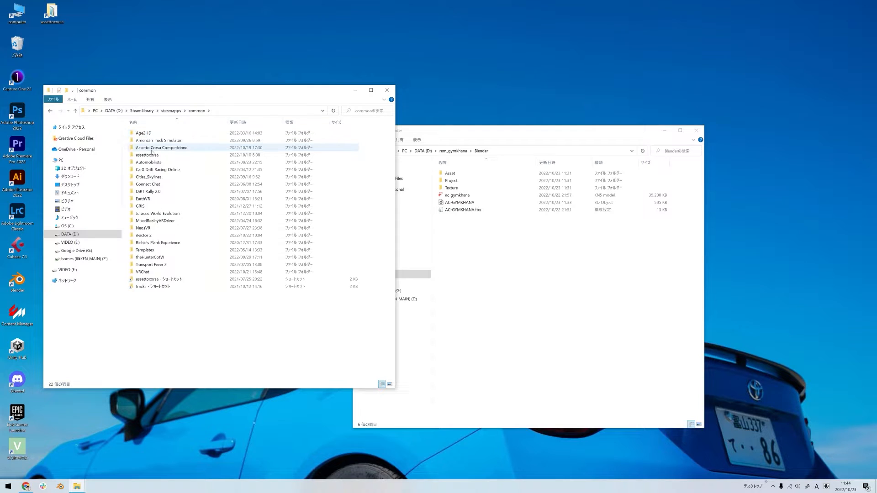
double_click(147, 155)
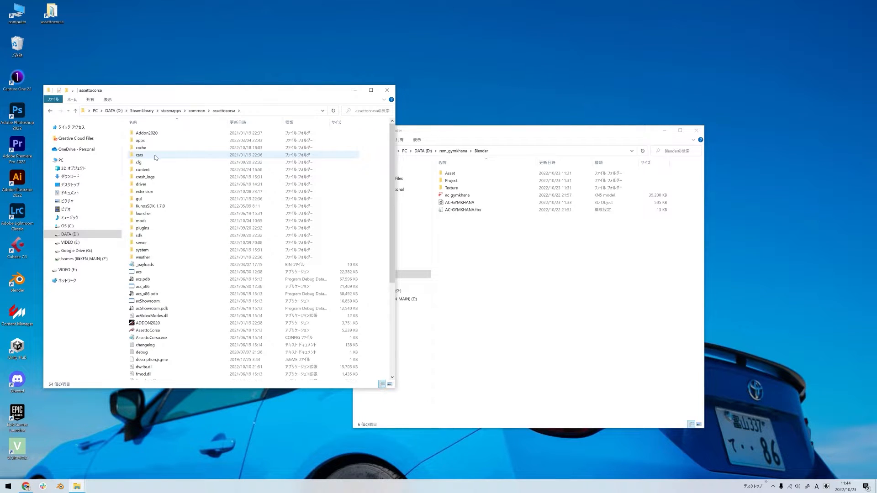
double_click(139, 235)
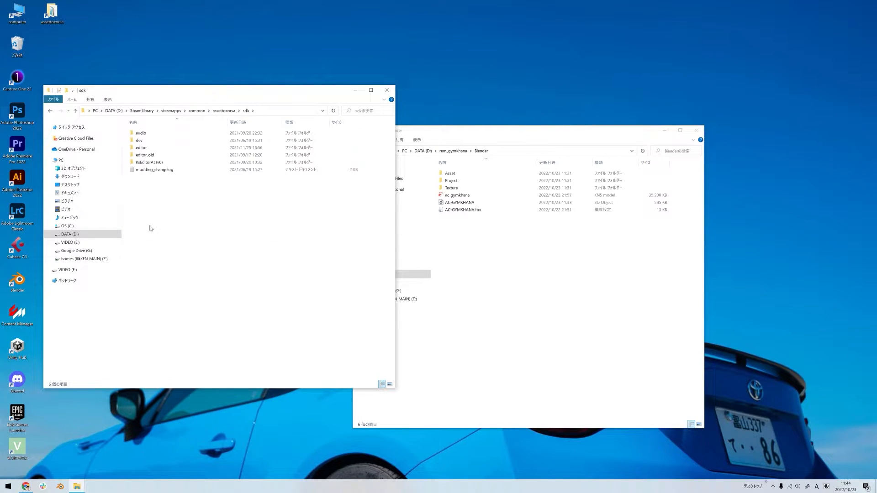
double_click(140, 147)
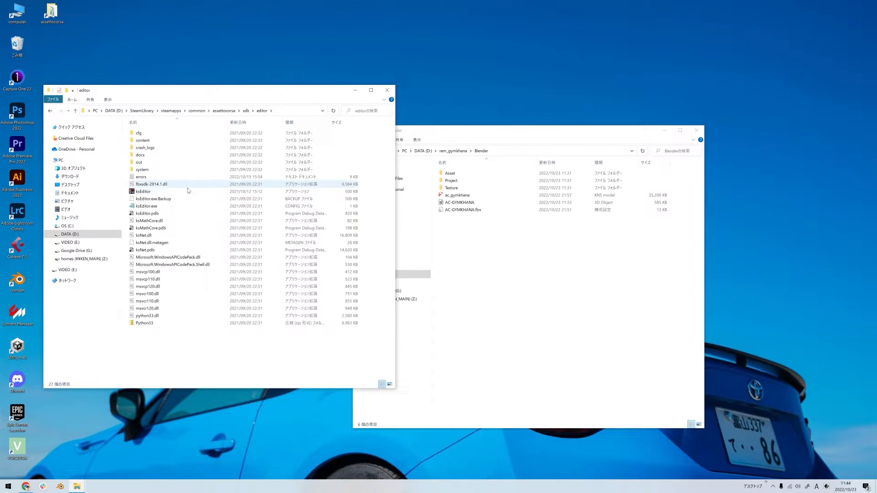
left_click(143, 191)
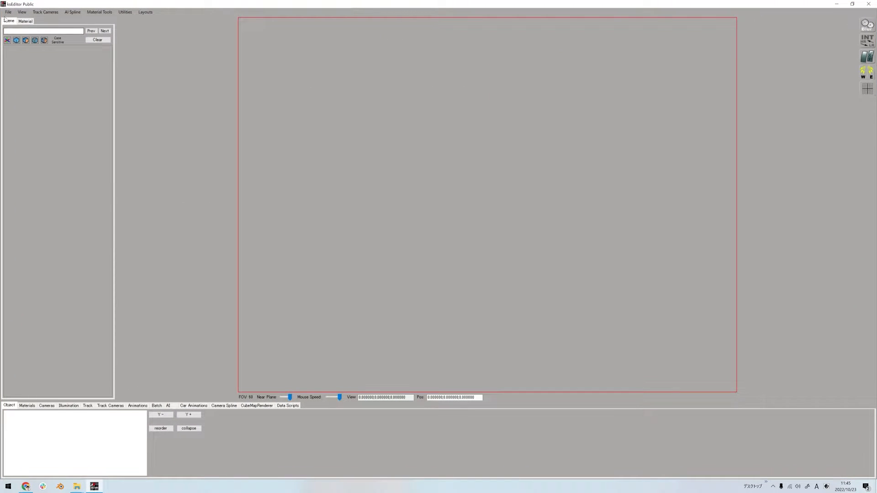
Load AC-GYMKHANA.fbx from the rem_gymkhana Blender folder with Open FBX
left_click(6, 12)
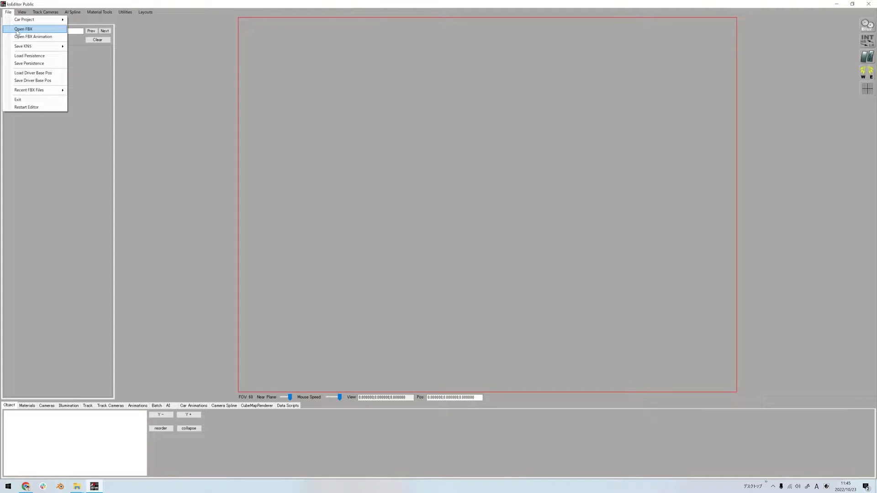
left_click(25, 30)
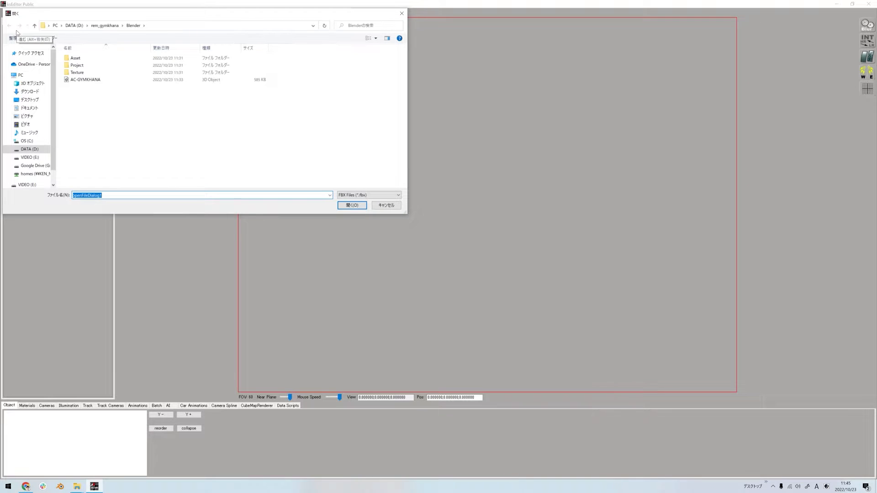
left_click(84, 79)
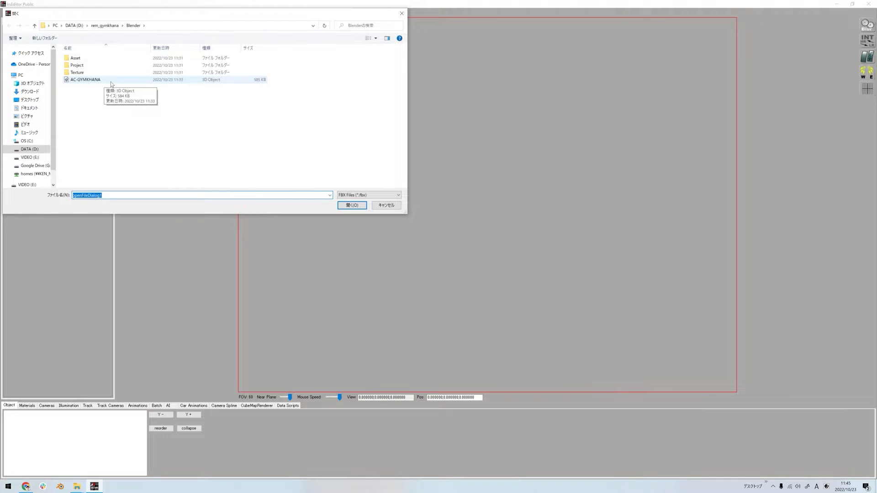
left_click(351, 205)
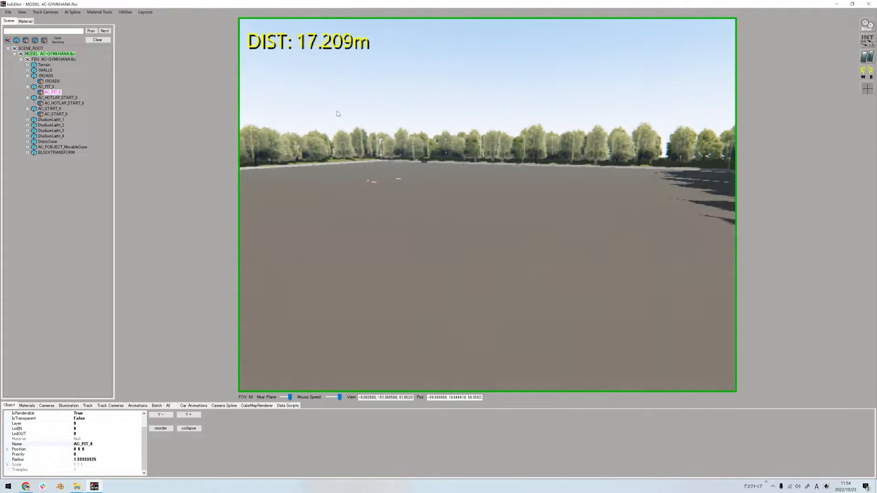
Save the track KN5 over ac_gymkhana and dismiss the confirmation
left_click(6, 12)
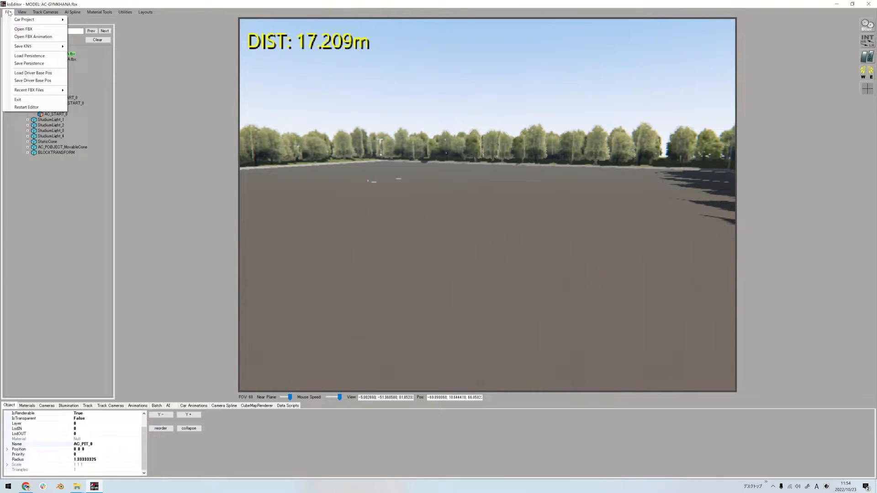
mouse_move(23, 48)
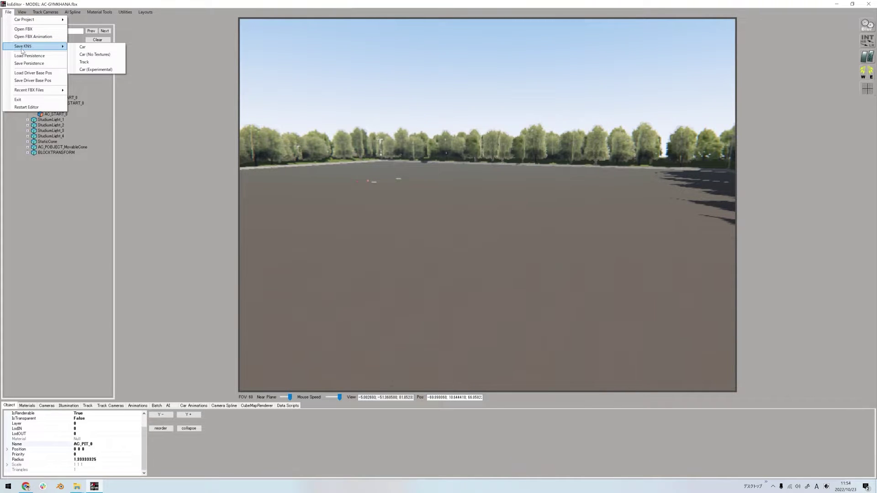
mouse_move(92, 62)
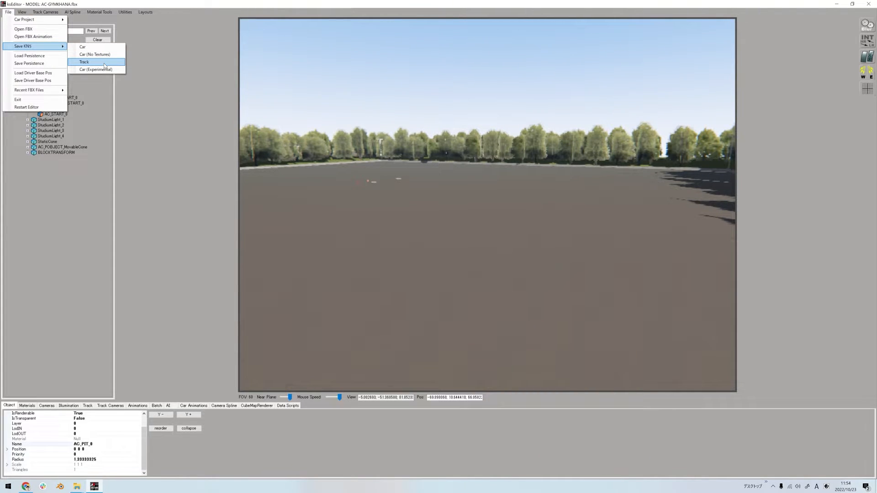
left_click(84, 62)
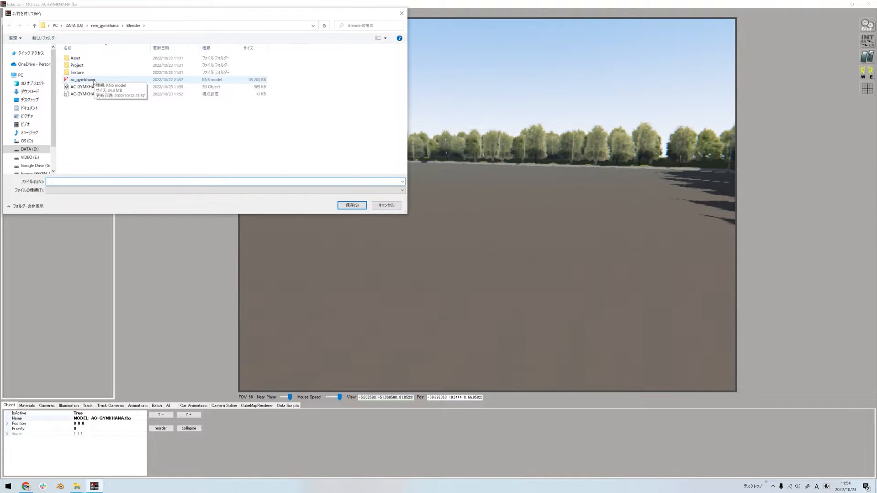
left_click(83, 87)
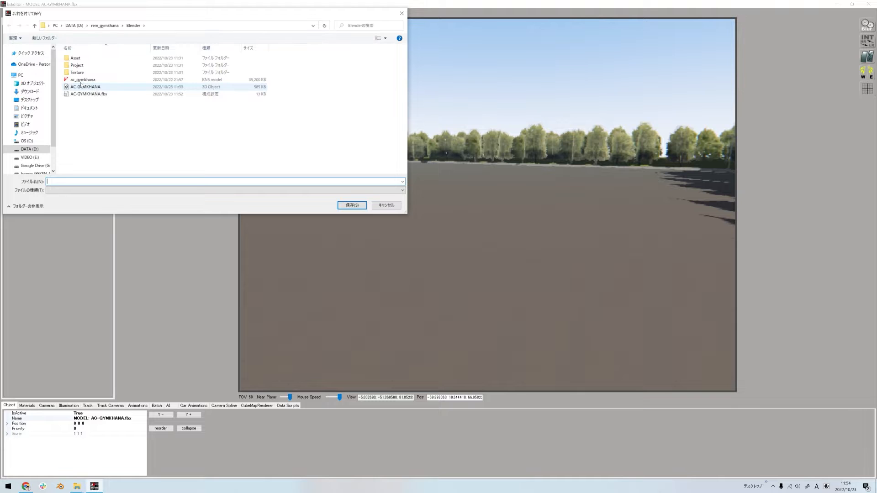
left_click(83, 79)
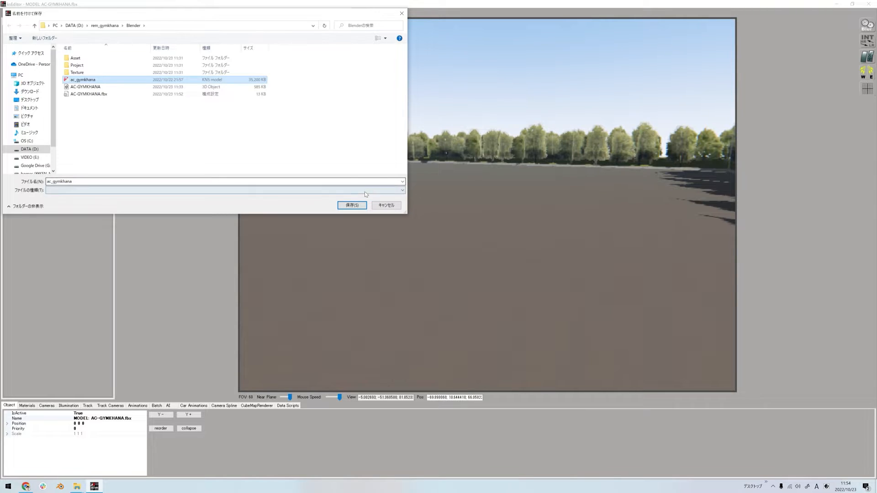
left_click(352, 205)
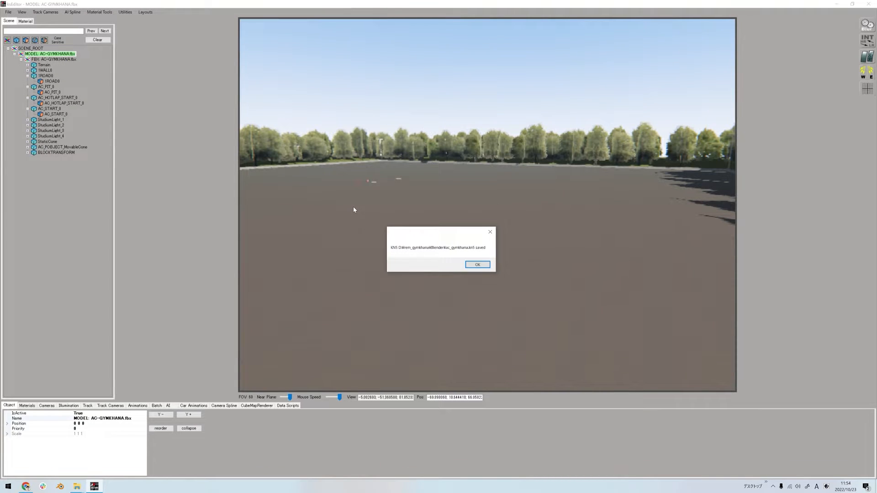
left_click(477, 265)
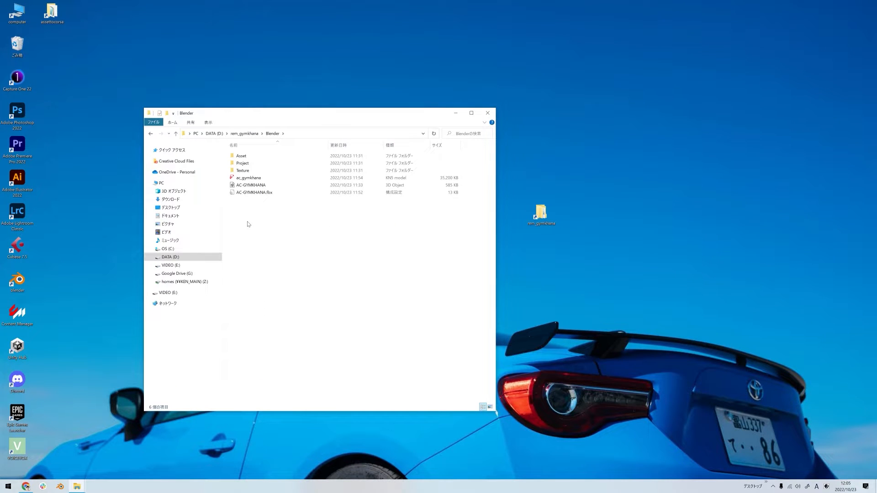
mouse_move(282, 178)
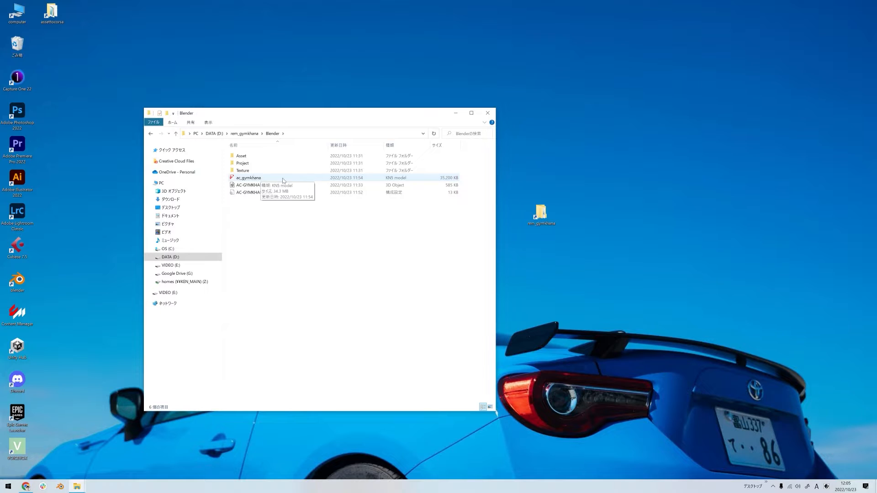
Copy ac_gymkhana.kn5 into rem_gymkhana\ac_gymkhana, replacing the existing file
left_click(247, 177)
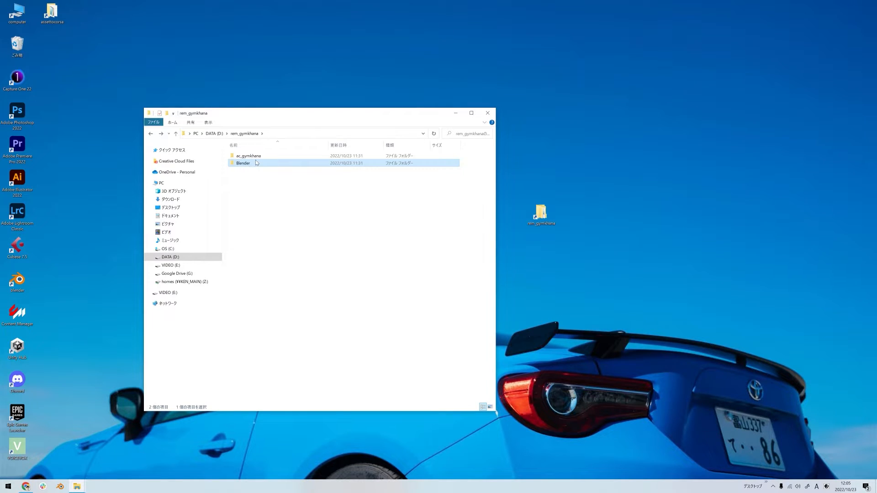
mouse_move(256, 163)
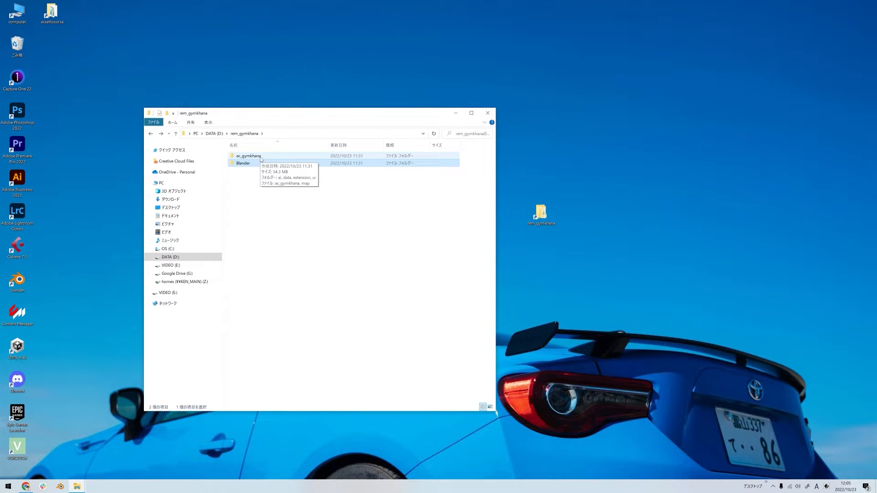
mouse_move(281, 159)
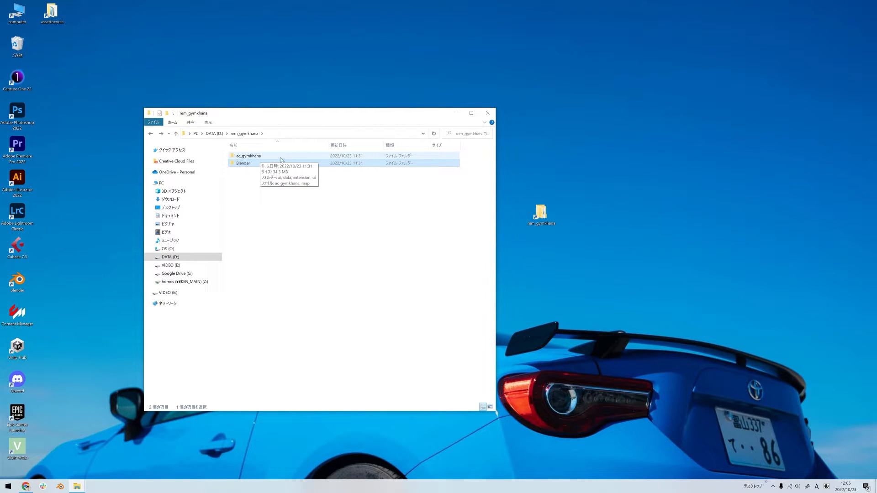
double_click(247, 155)
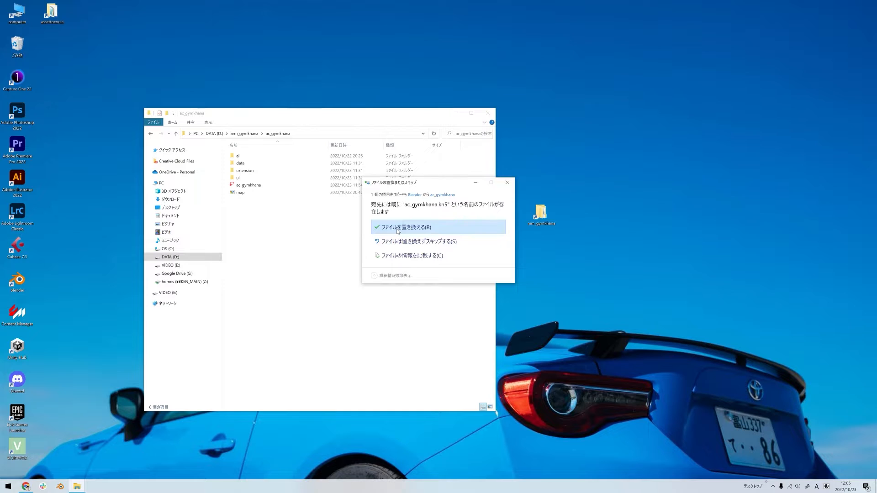
left_click(407, 227)
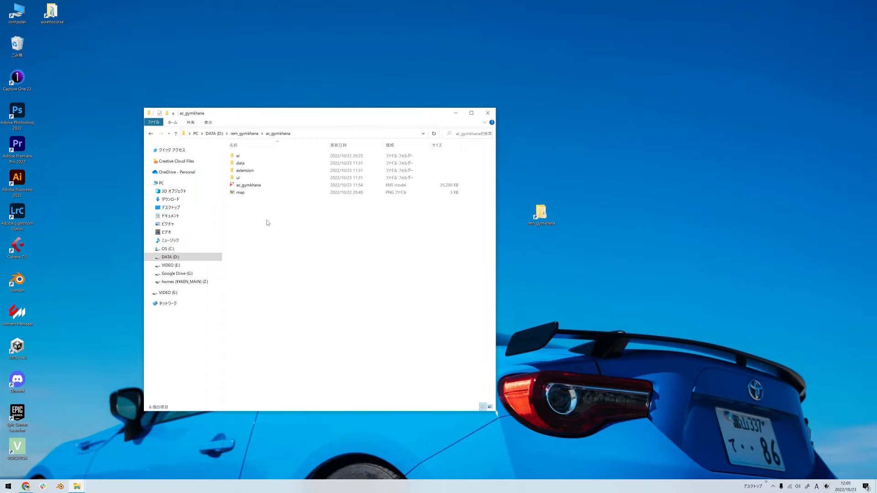
mouse_move(261, 200)
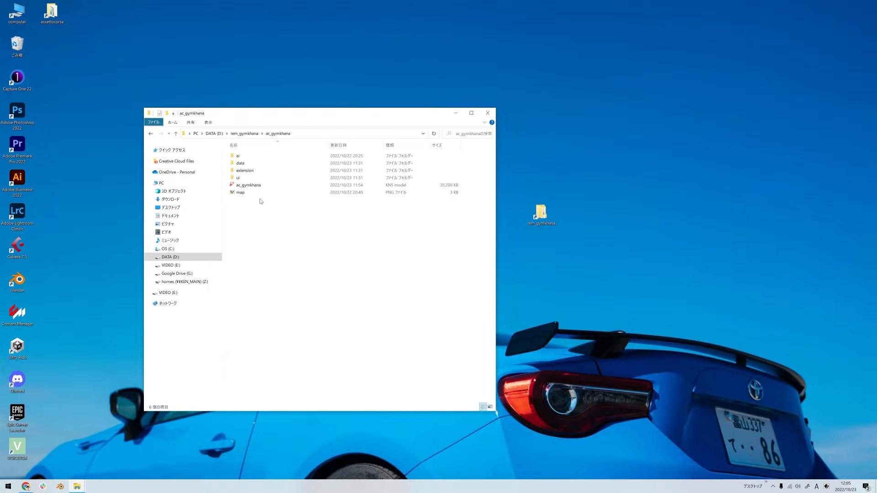
left_click(237, 178)
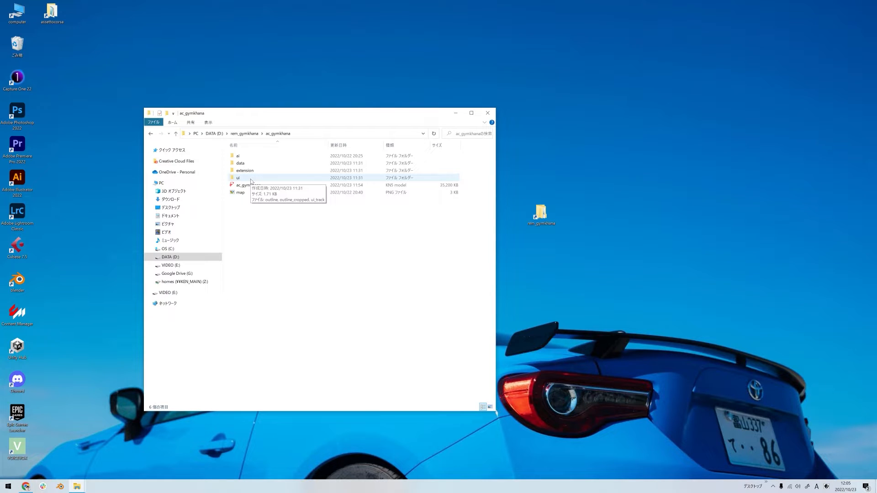
Edit ui_track.json to name 'My First Gymkhana' with country 'Italy', then save and close
double_click(238, 178)
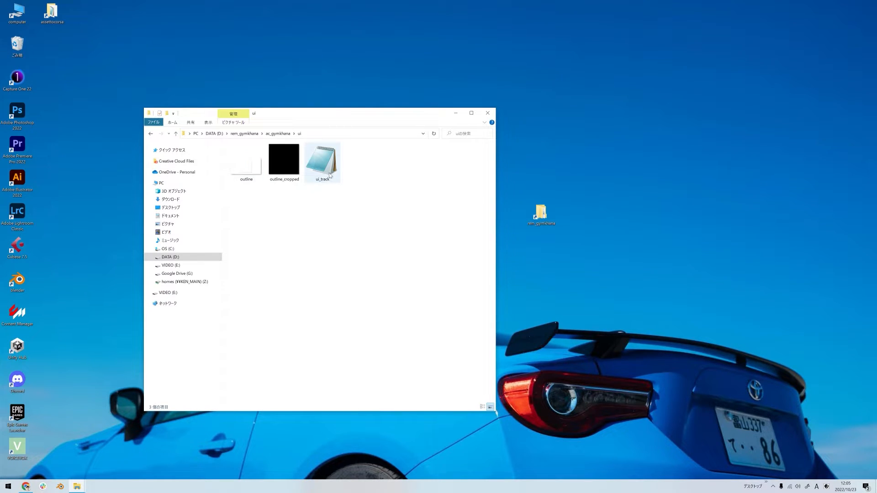
mouse_move(330, 174)
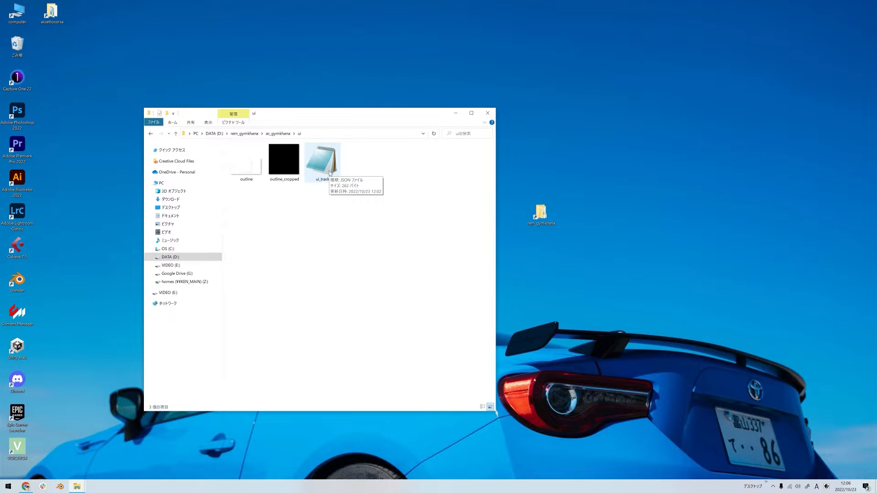
double_click(322, 158)
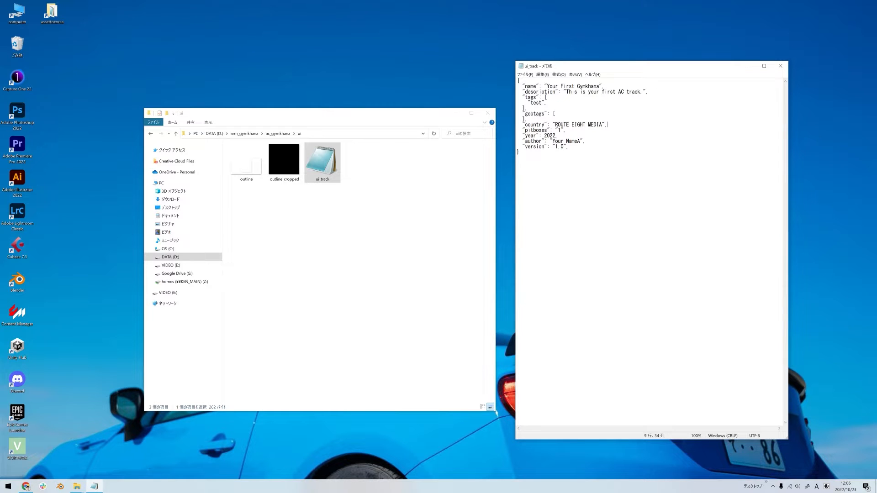
left_click_drag(549, 85, 570, 85)
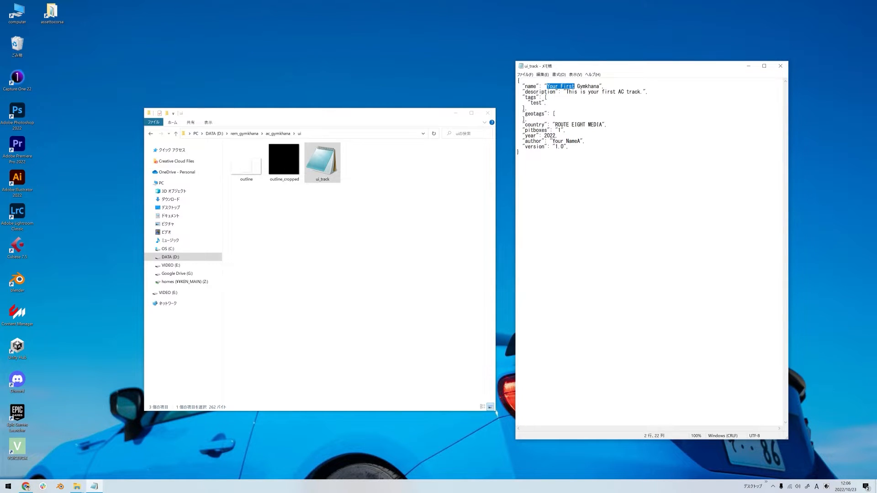
type("My First")
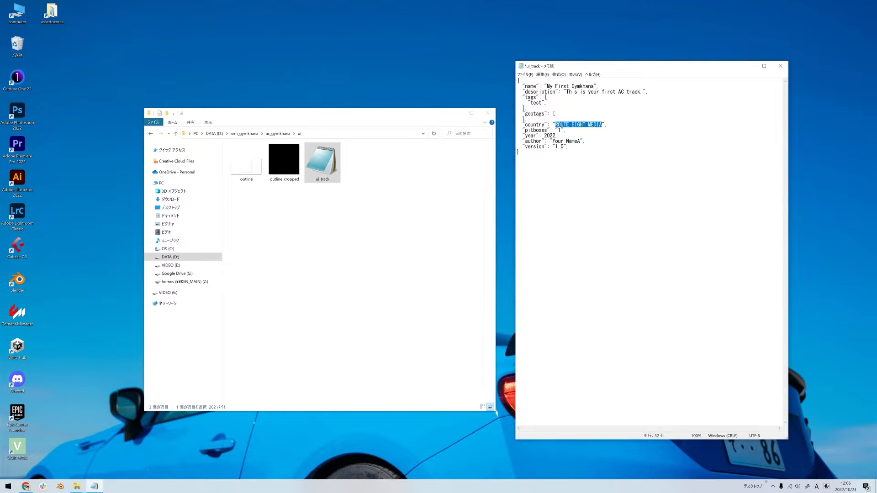
type("Italy\",")
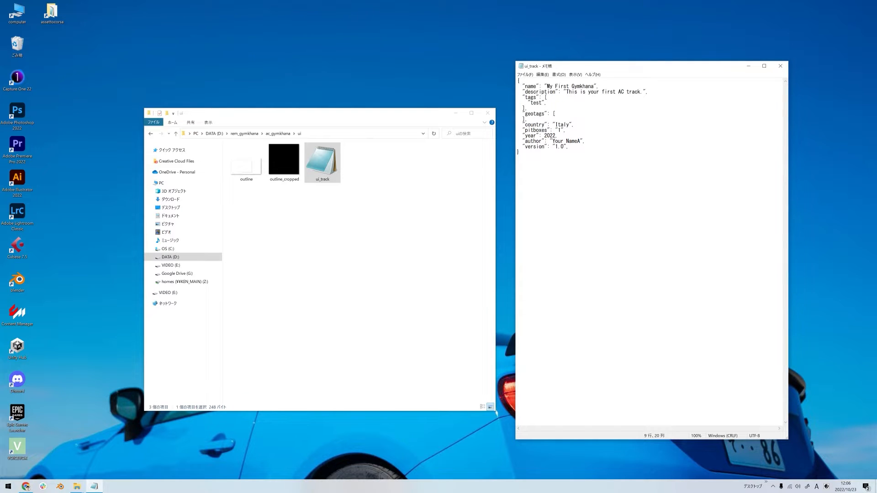
left_click(781, 66)
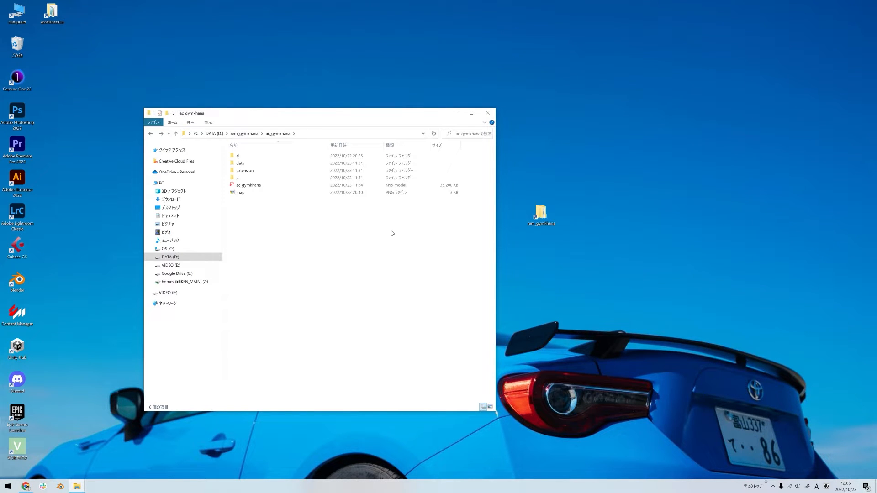
mouse_move(278, 230)
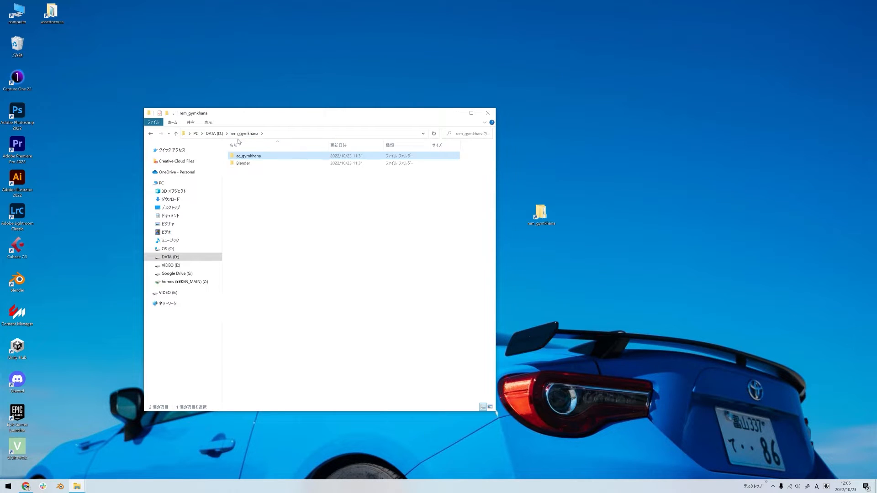
mouse_move(243, 156)
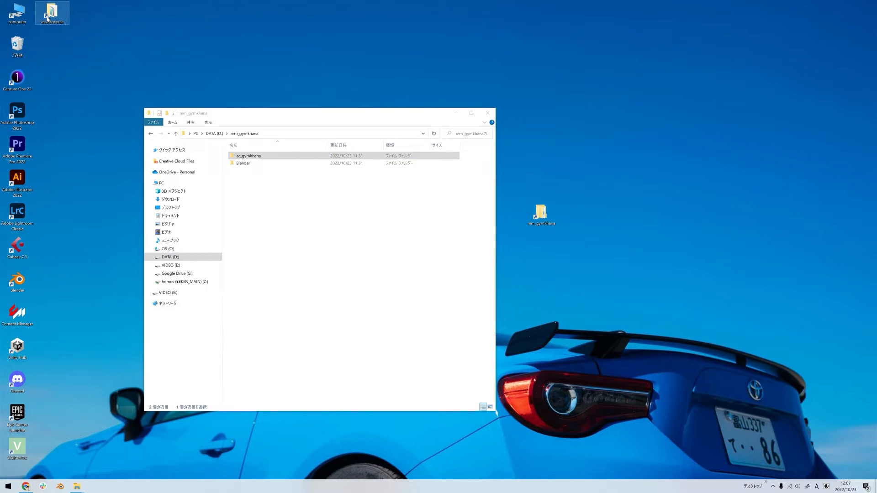
Copy ac_gymkhana into assettocorsa\content\tracks, replacing the existing track files
double_click(51, 10)
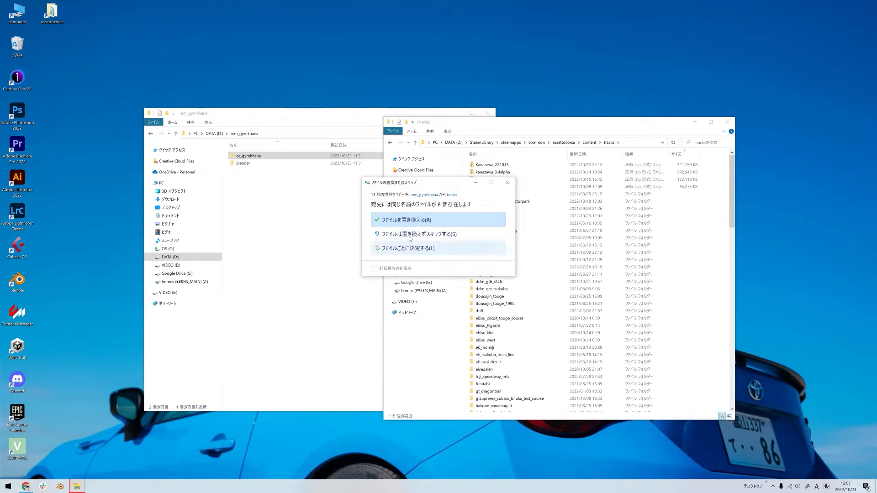
left_click(414, 219)
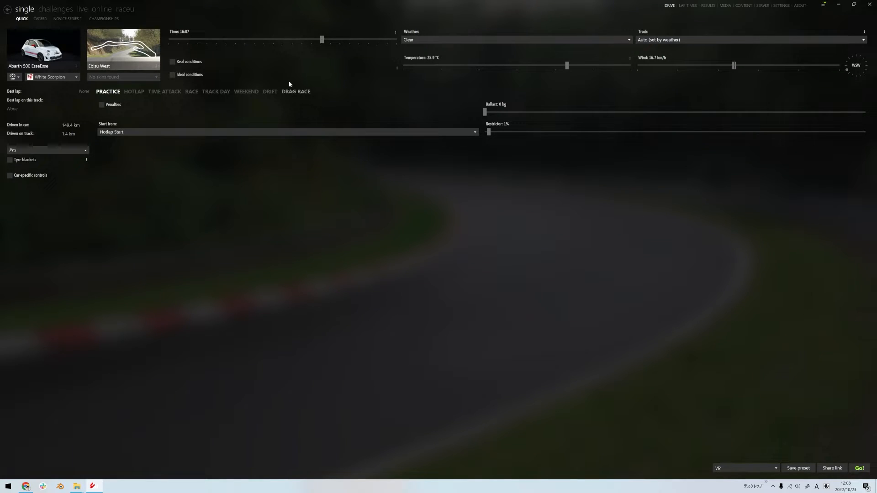
mouse_move(123, 49)
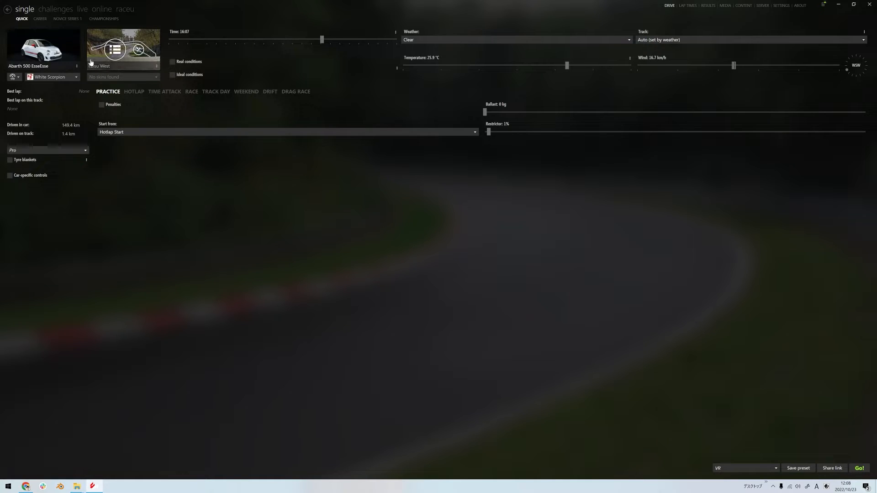
Pick My First Gymkhana from the Italy group as the quick drive track
left_click(115, 49)
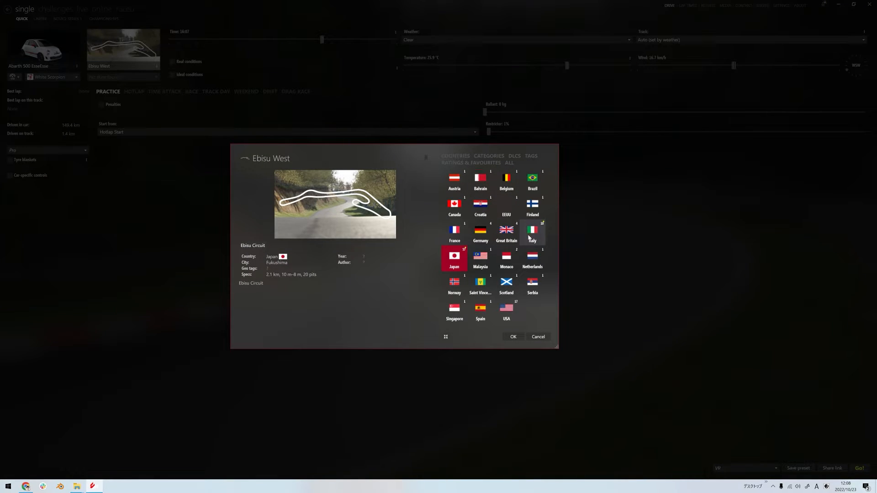
left_click(532, 233)
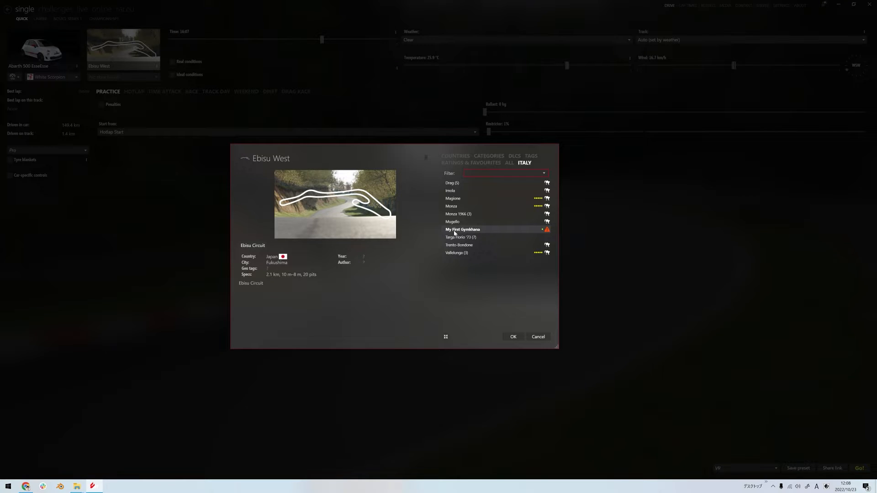
left_click(462, 229)
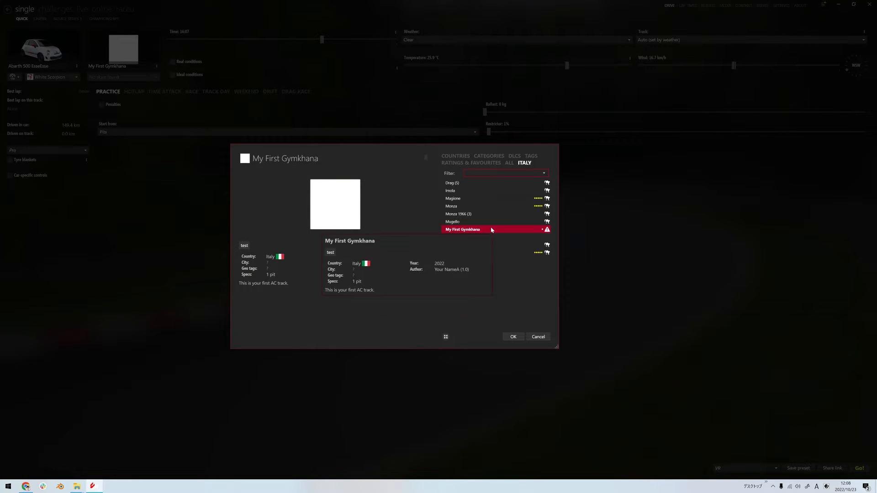
left_click(513, 337)
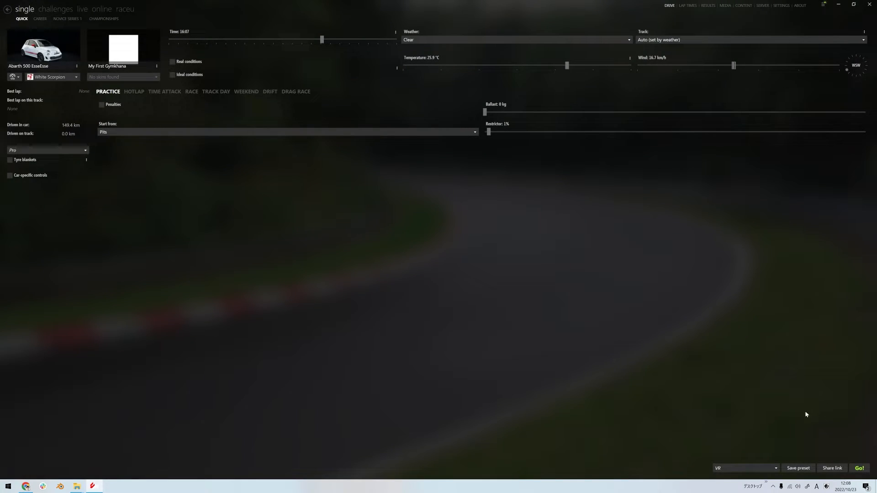
left_click(861, 468)
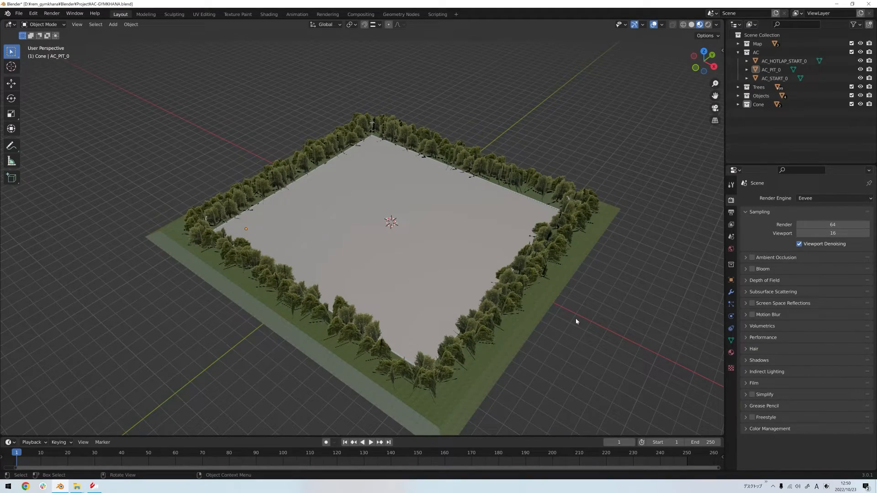
mouse_move(399, 242)
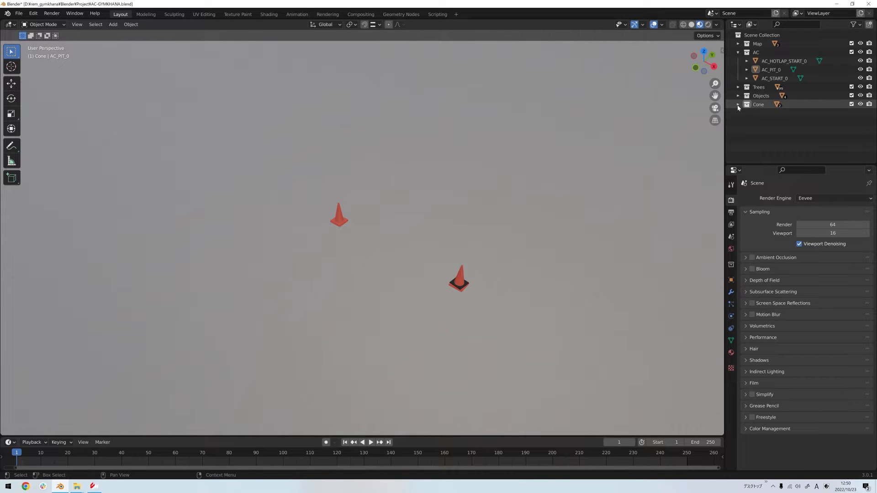
Expand the Cone collection and inspect AC_POBJECT_MovableCone and StaticCone
left_click(739, 104)
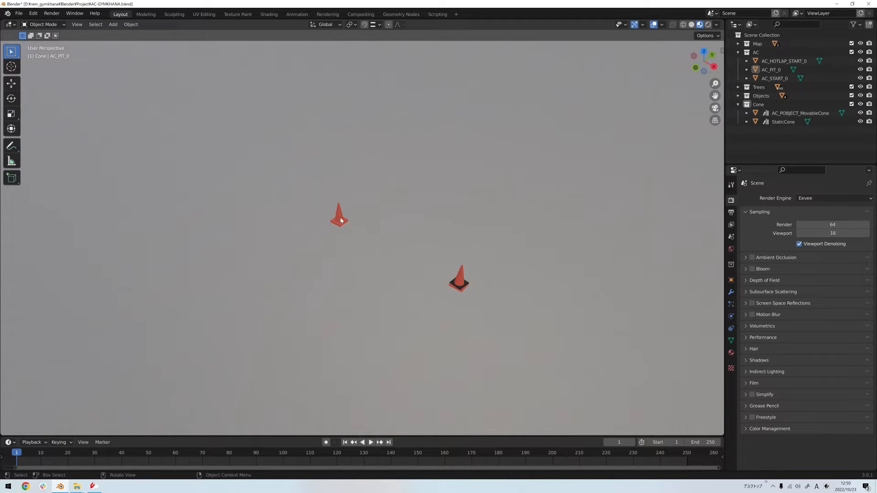
left_click(338, 221)
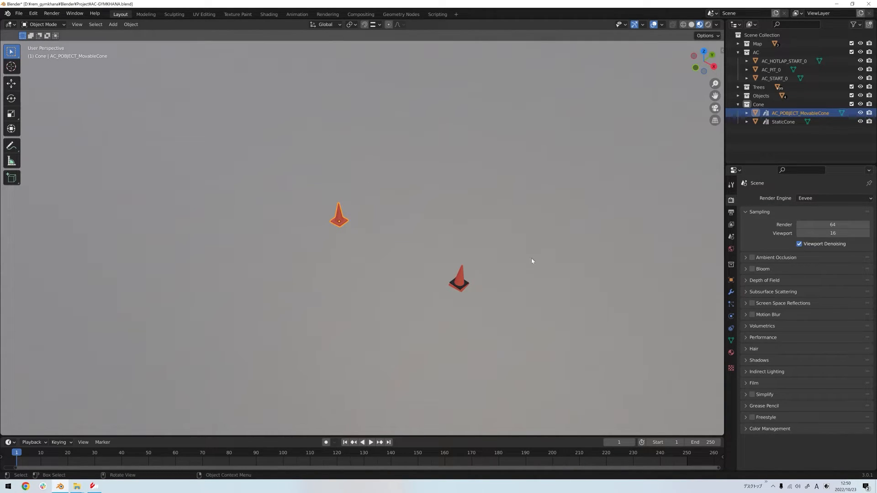
left_click(783, 121)
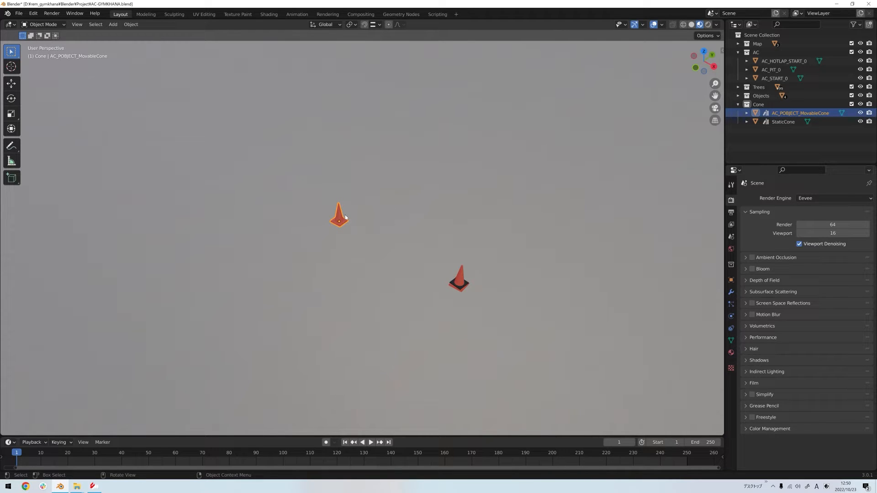
mouse_move(259, 289)
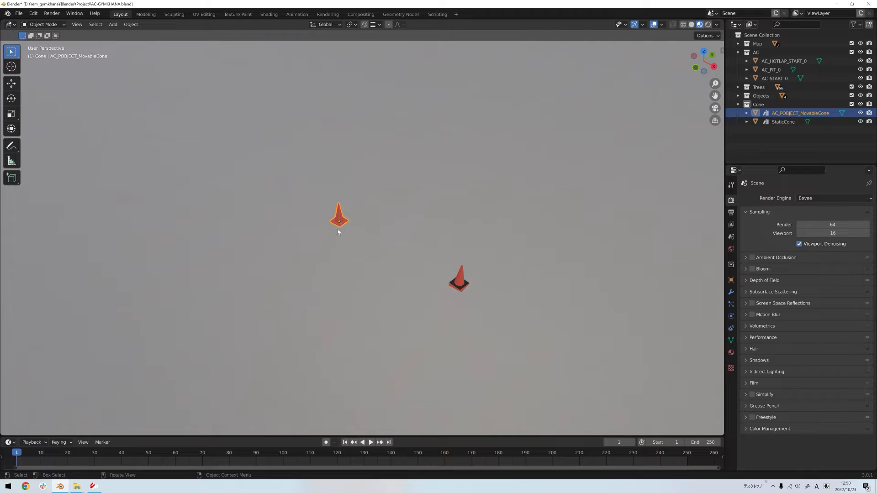
mouse_move(521, 183)
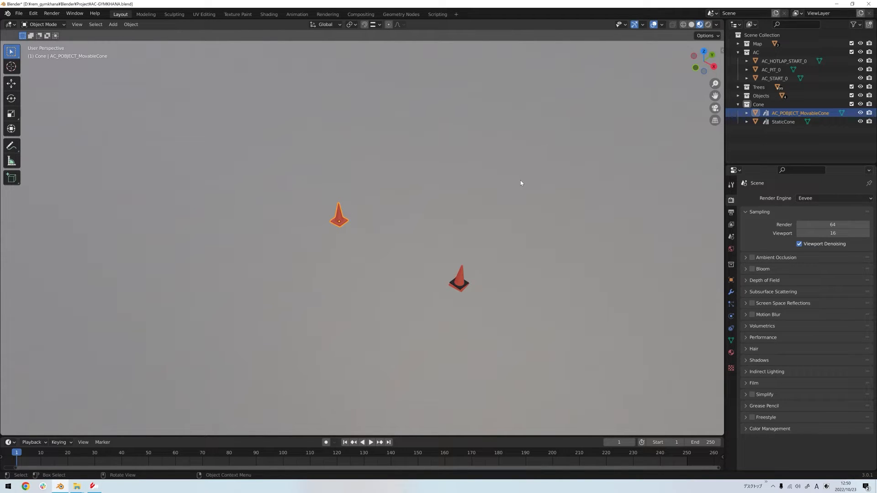
mouse_move(456, 287)
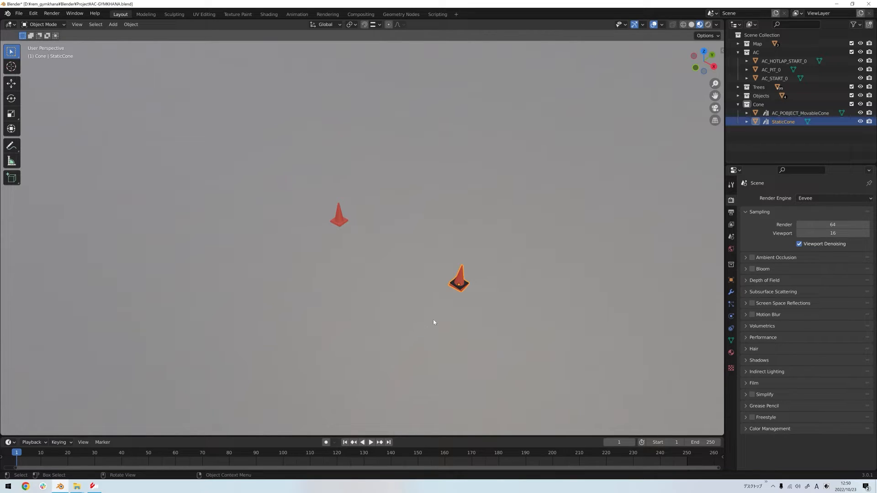
mouse_move(596, 146)
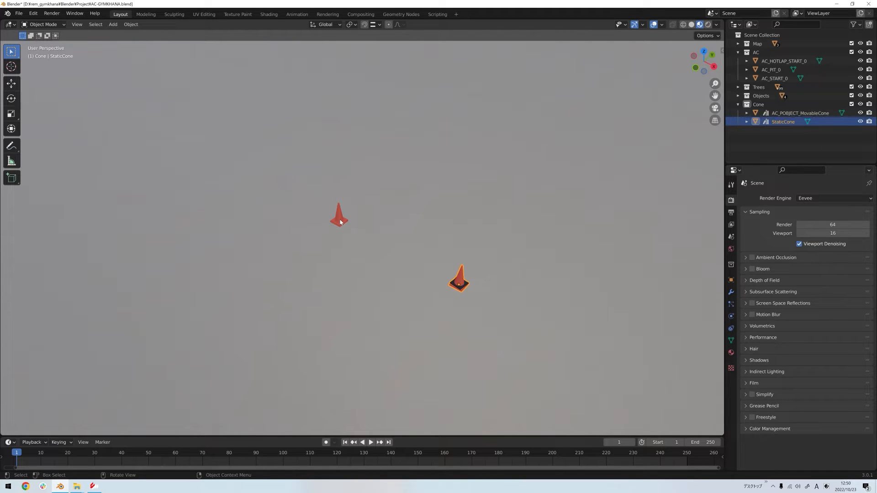
Duplicate AC_POBJECT_MovableCone and place copies across the tarmac to build the layout
left_click(339, 219)
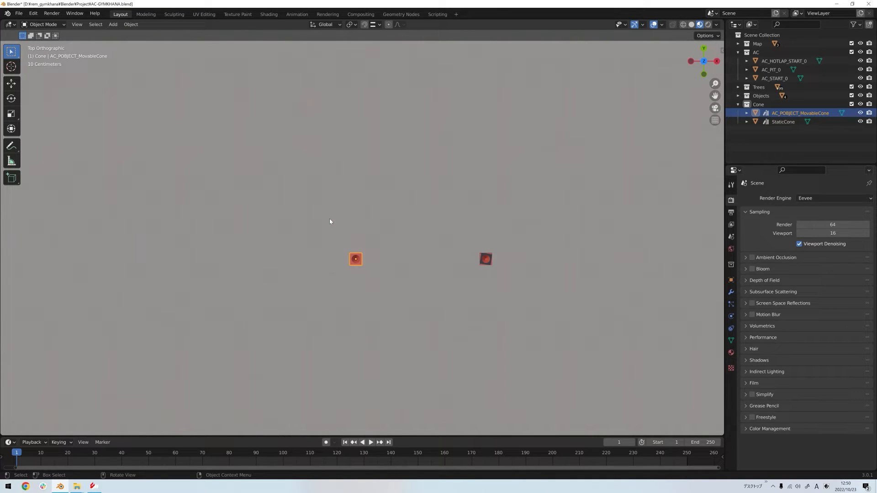
mouse_move(353, 272)
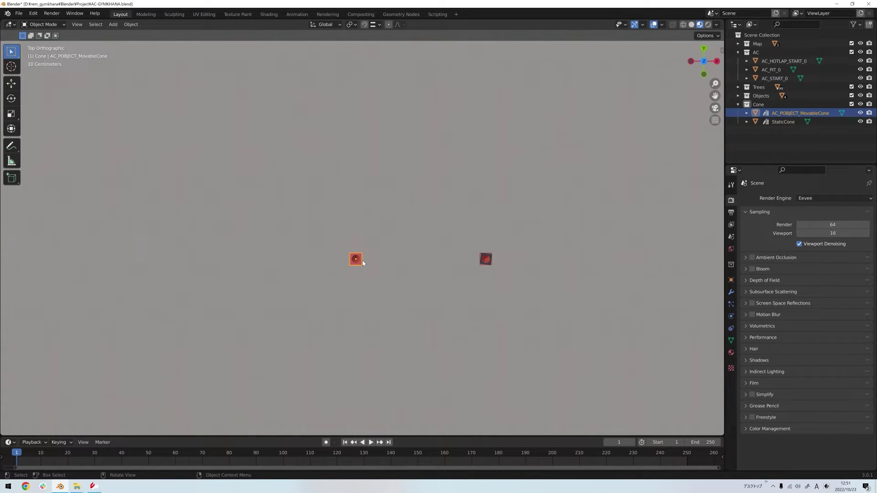
left_click_drag(355, 259, 346, 164)
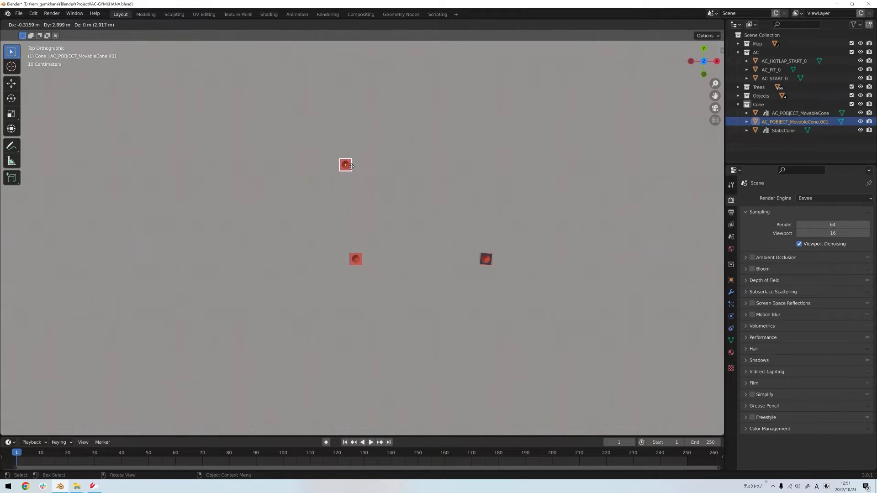
left_click(345, 165)
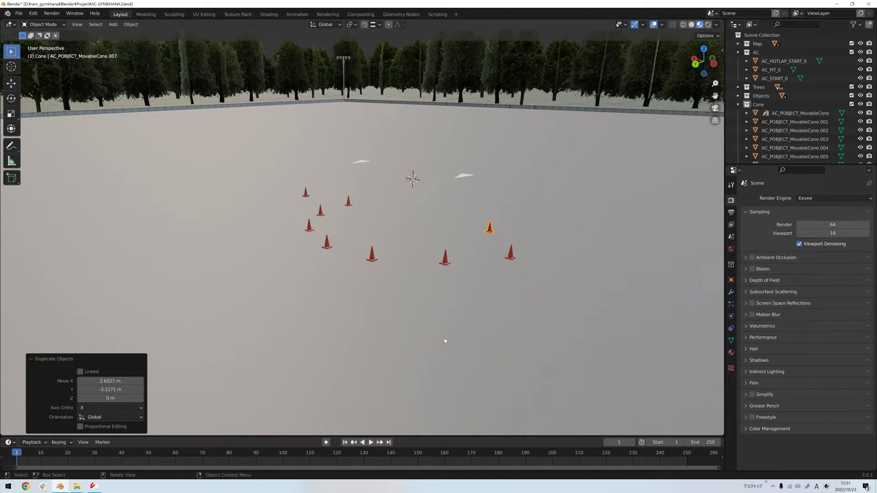
mouse_move(474, 365)
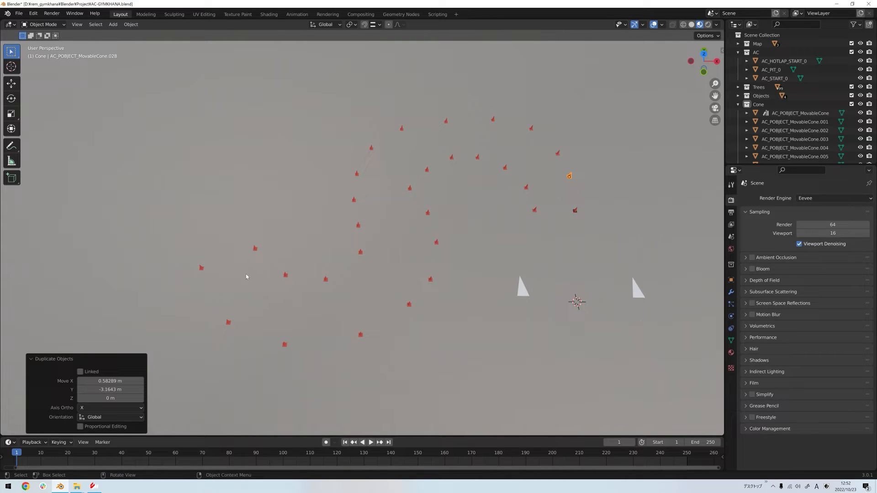
mouse_move(580, 379)
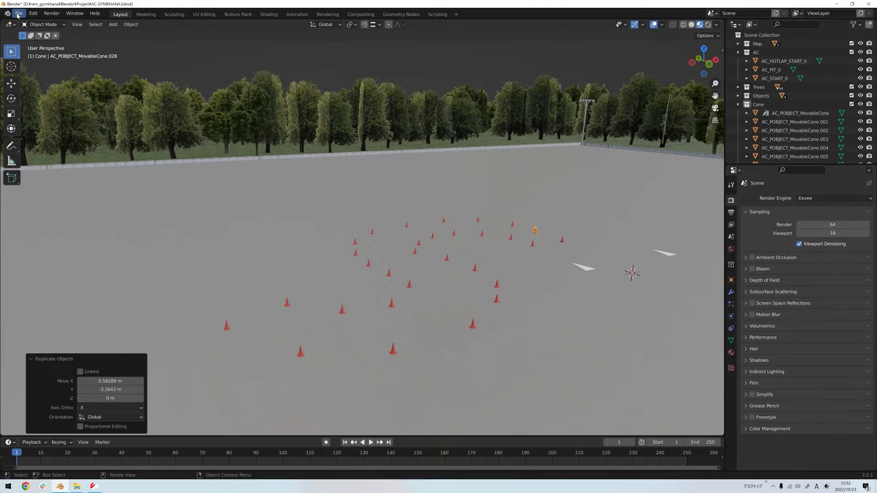
Start an FBX export targeting AC-GYMKHANA.fbx in the Blender folder
left_click(19, 13)
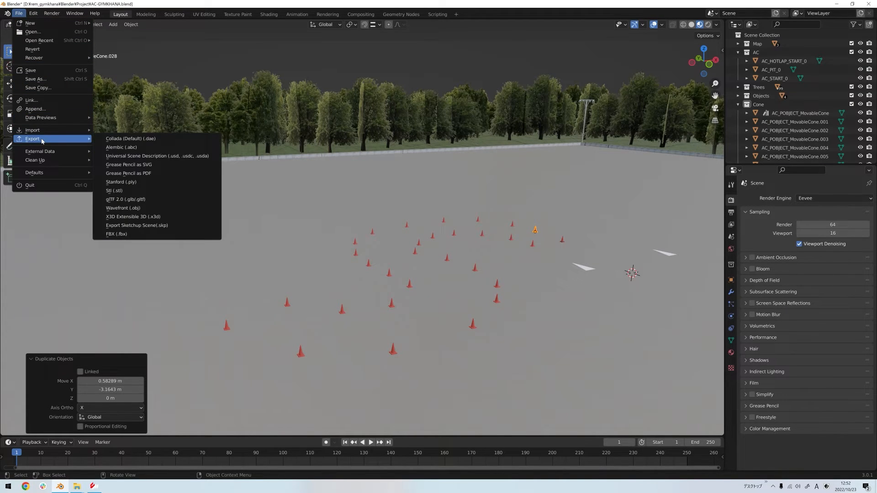
mouse_move(117, 234)
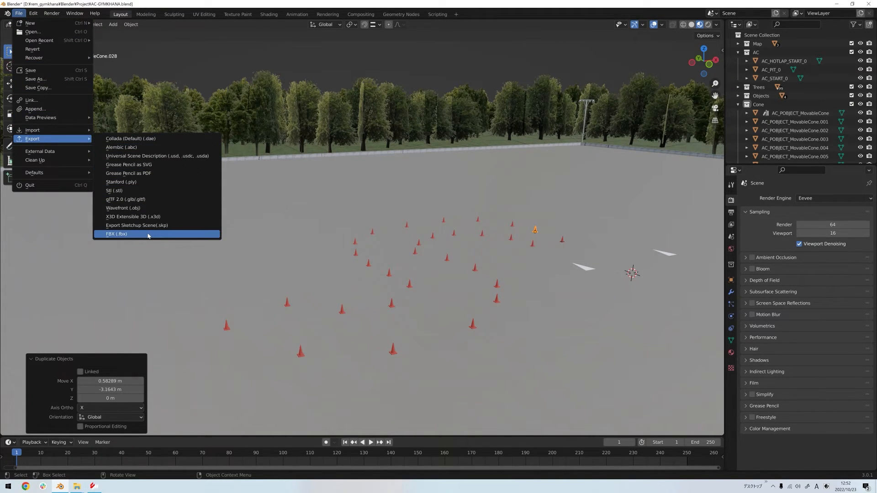
left_click(117, 234)
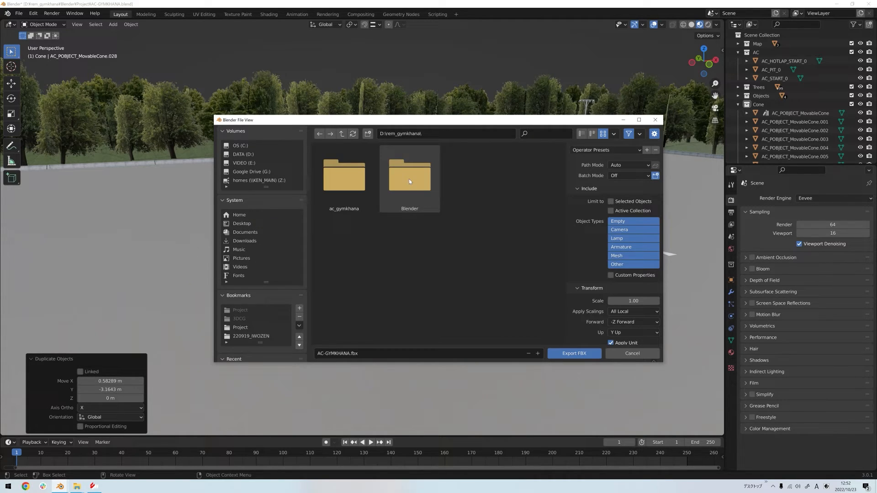
double_click(410, 176)
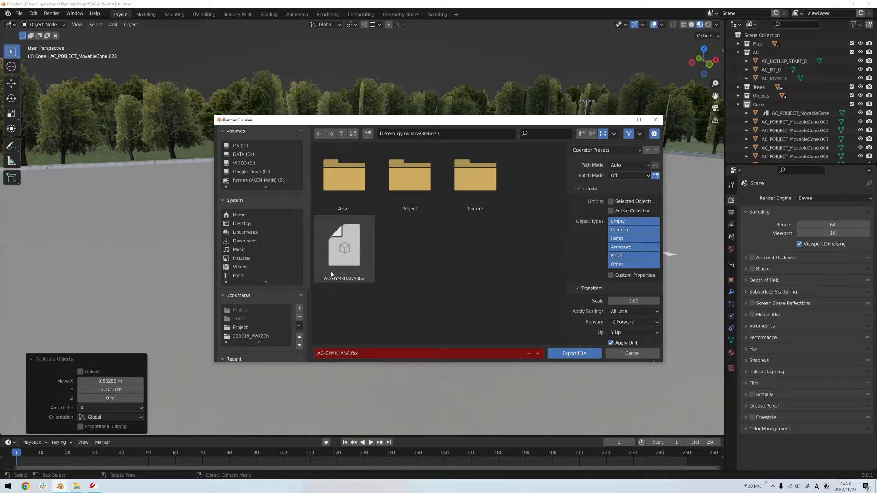
mouse_move(339, 262)
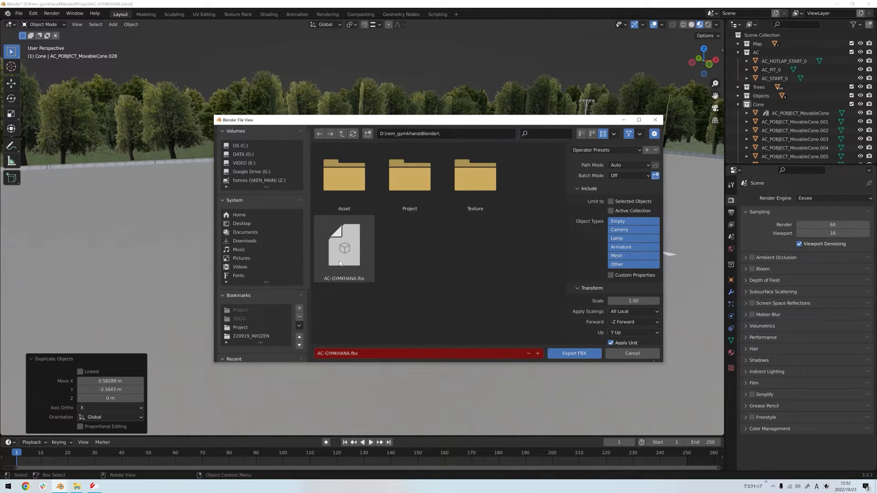
left_click(343, 248)
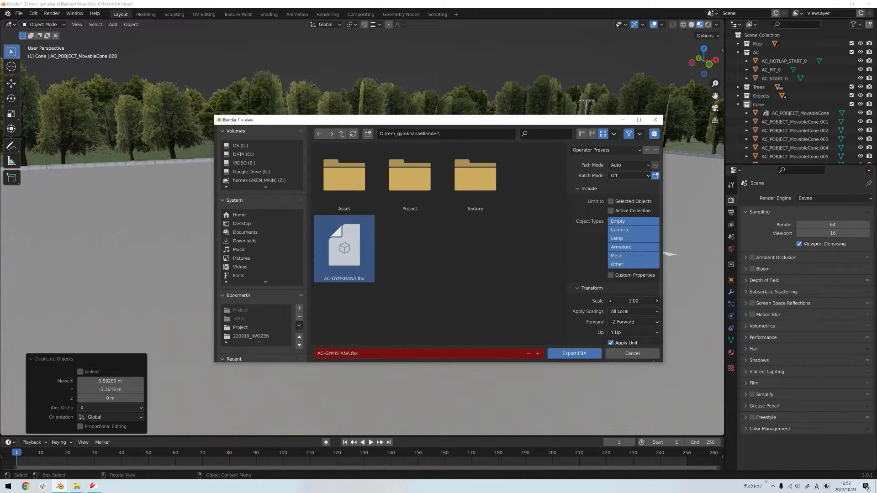
Export with scale 0.01 and Apply Scalings set to FBX All
left_click(633, 301)
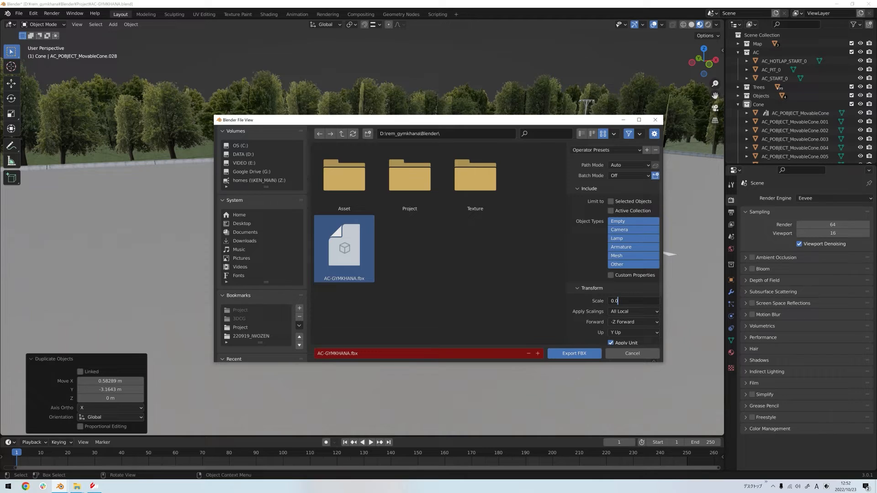
left_click(632, 312)
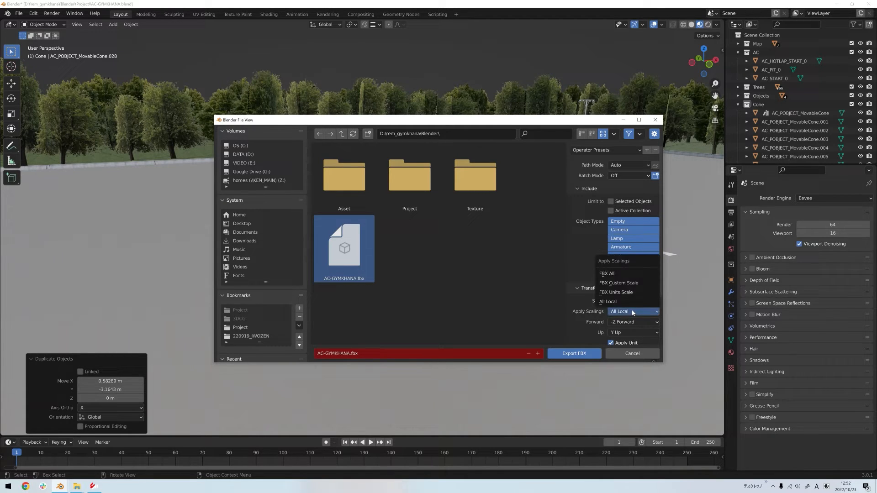
left_click(606, 274)
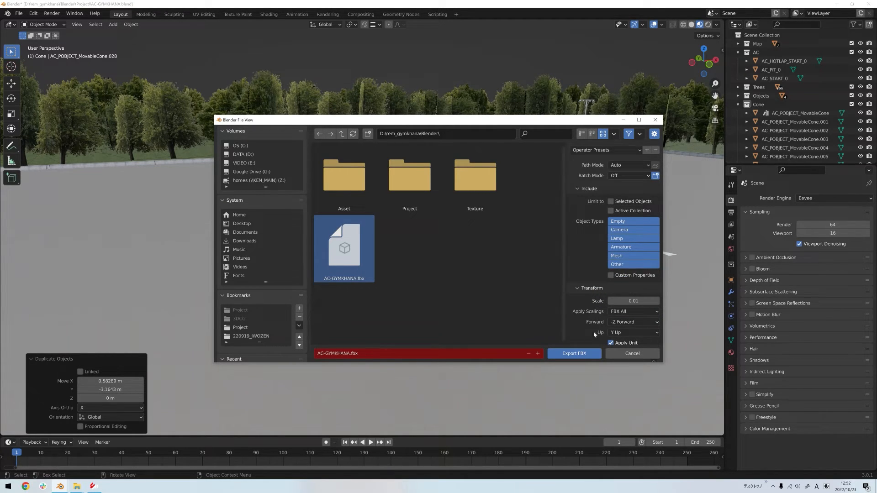
left_click(574, 353)
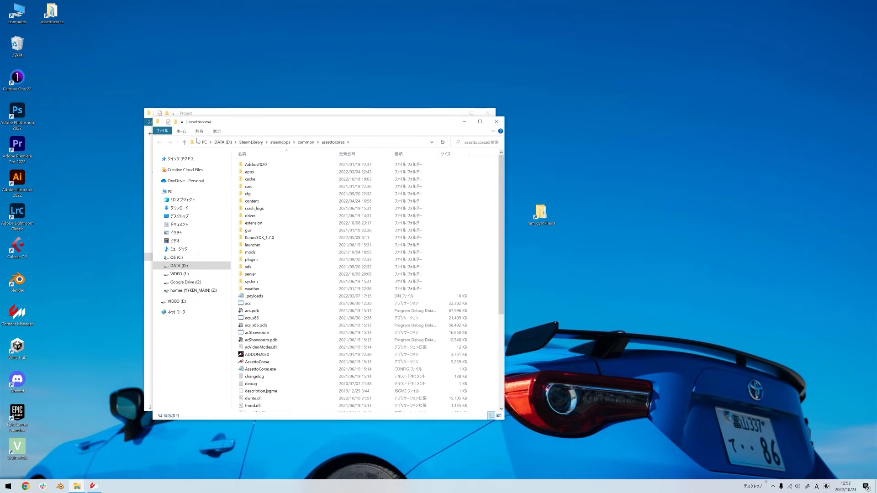
Launch ksEditor and load AC-GYMKHANA.fbx from the Blender folder
double_click(247, 266)
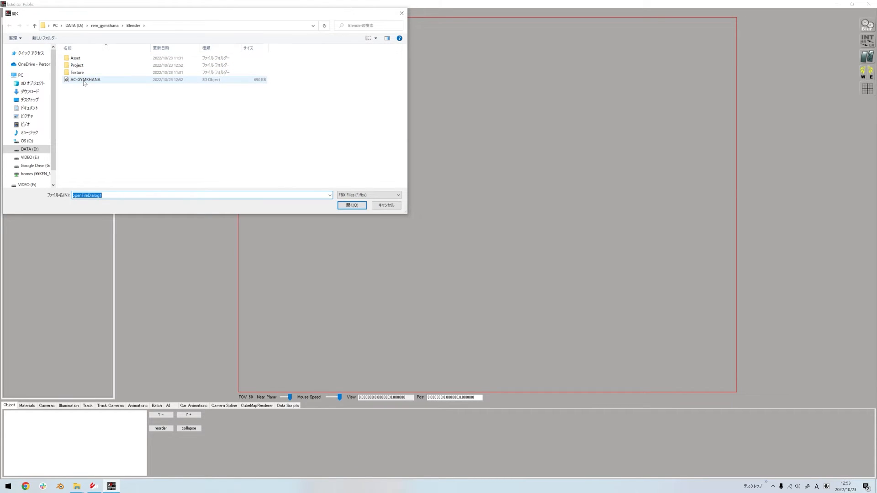
left_click(352, 206)
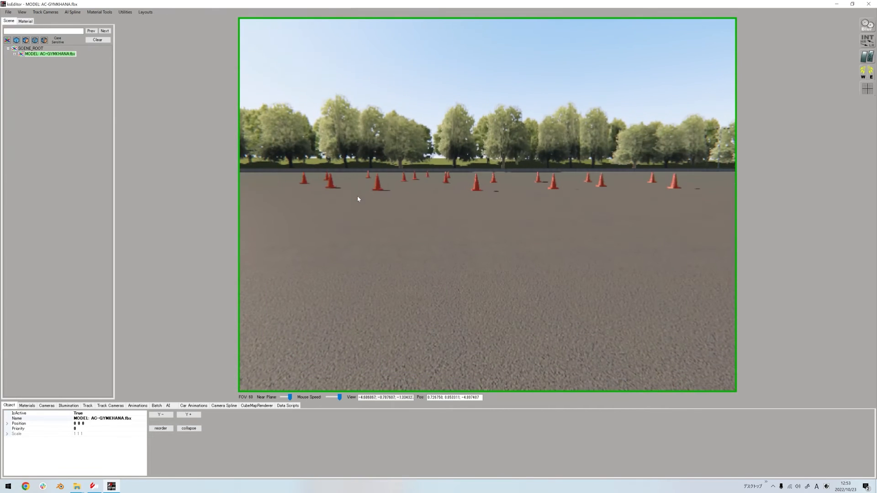
Save the KN5 over ac_gymkhana in assettocorsa/content/tracks/ac_gymkhana on the DATA drive
left_click(5, 13)
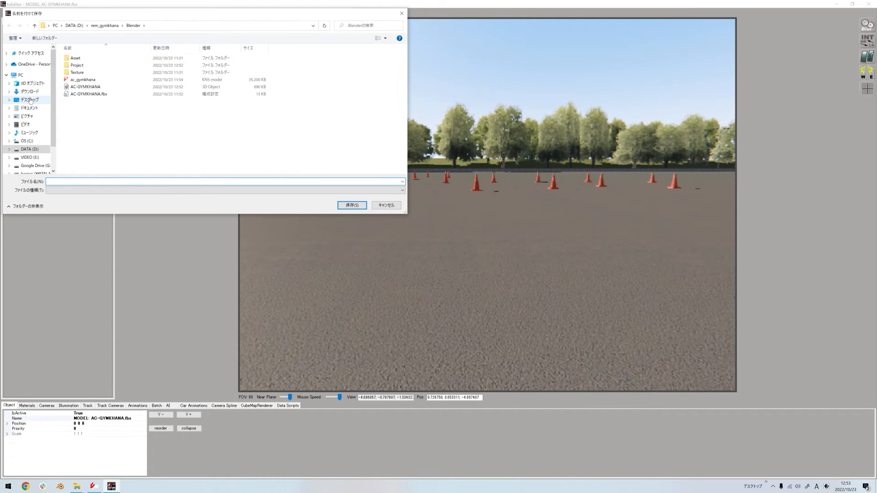
left_click(75, 58)
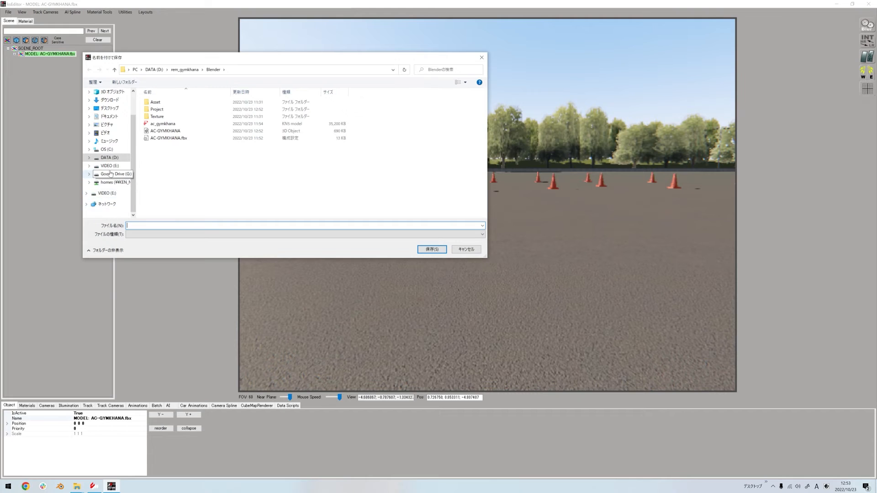
left_click(105, 158)
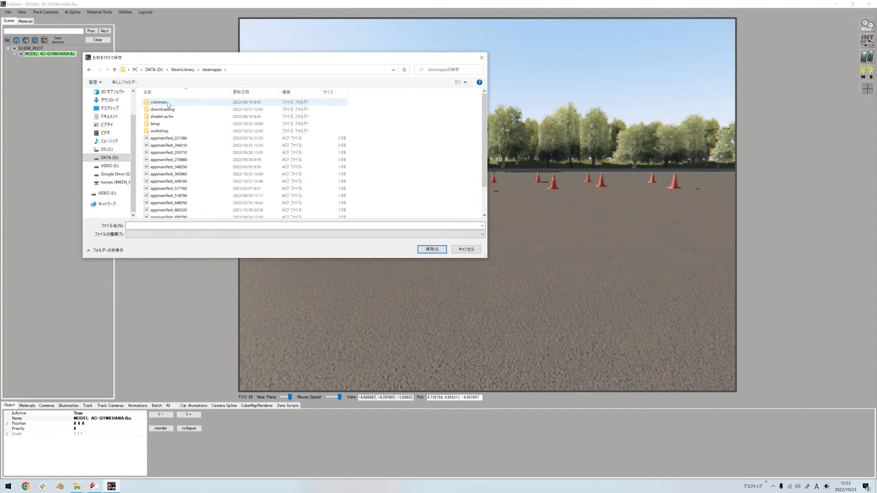
double_click(159, 102)
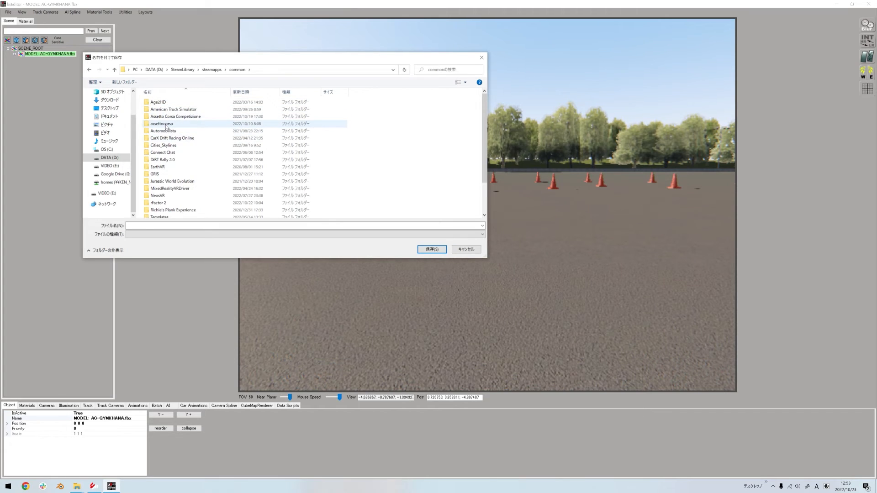
double_click(162, 124)
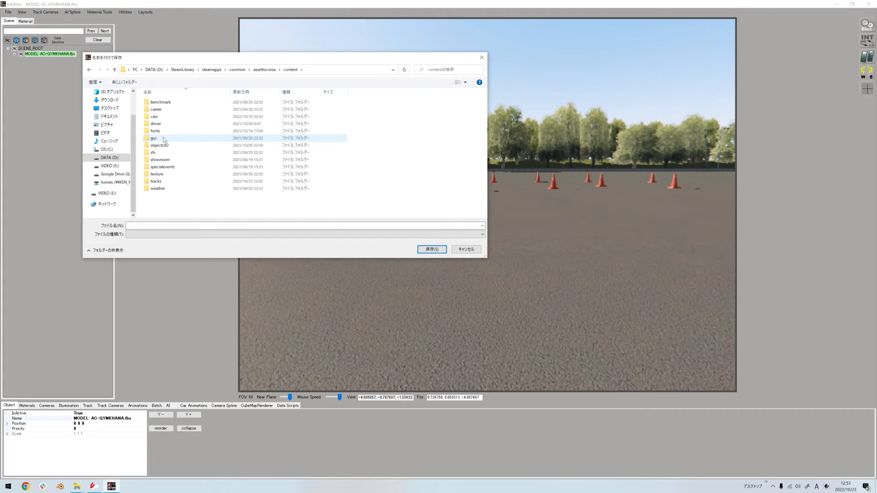
double_click(156, 181)
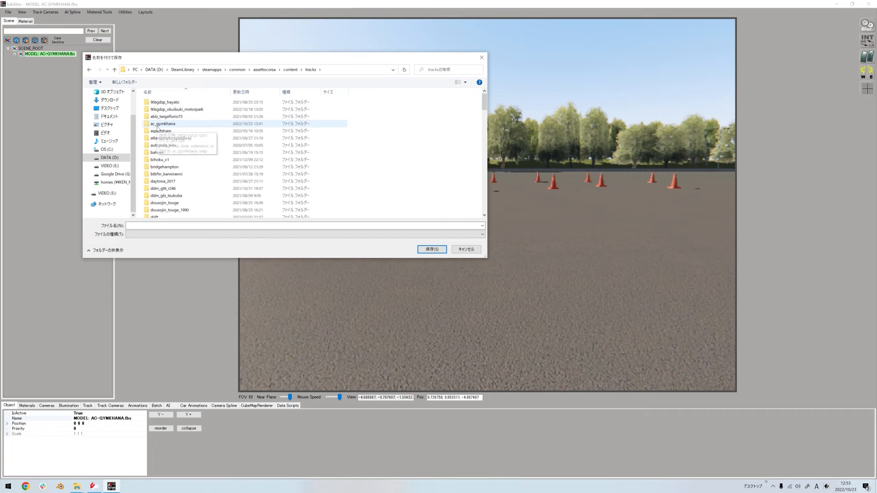
double_click(160, 123)
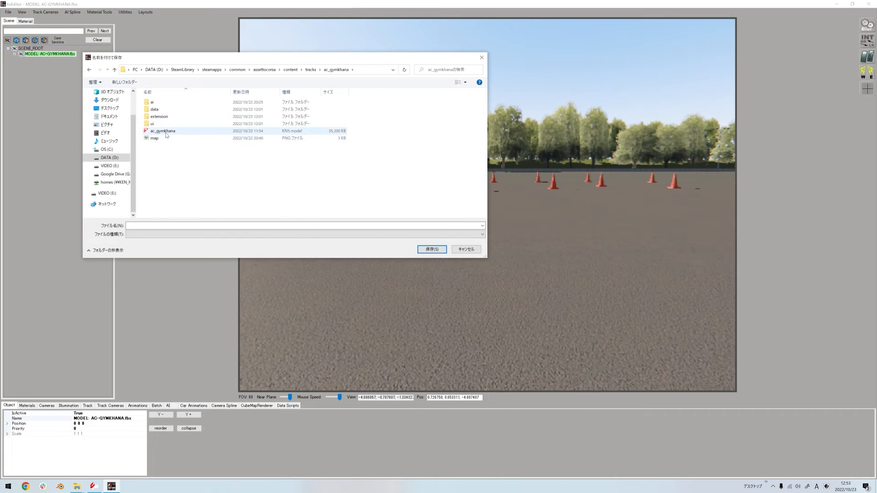
left_click(163, 132)
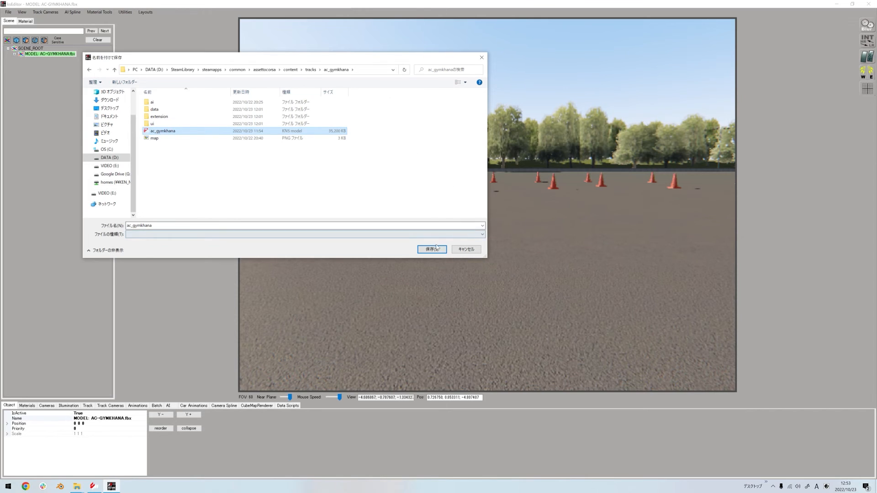
left_click(431, 249)
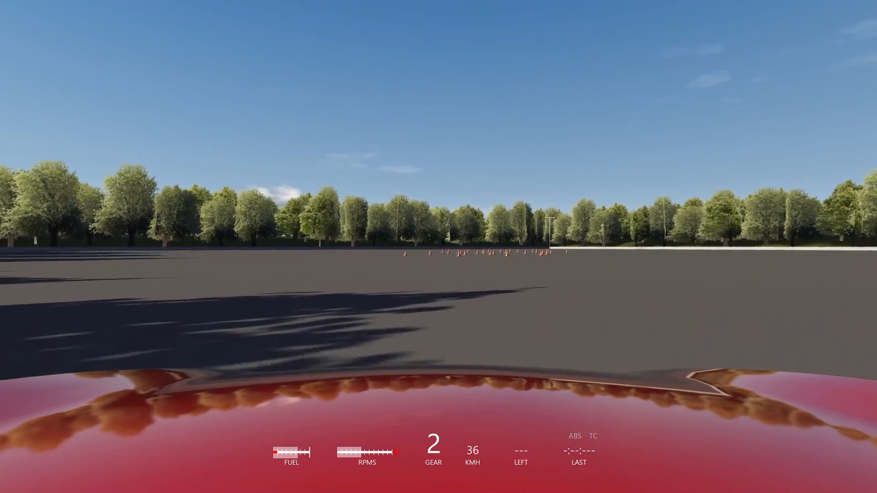
Accelerate the car toward the gymkhana cone layout
key("w")
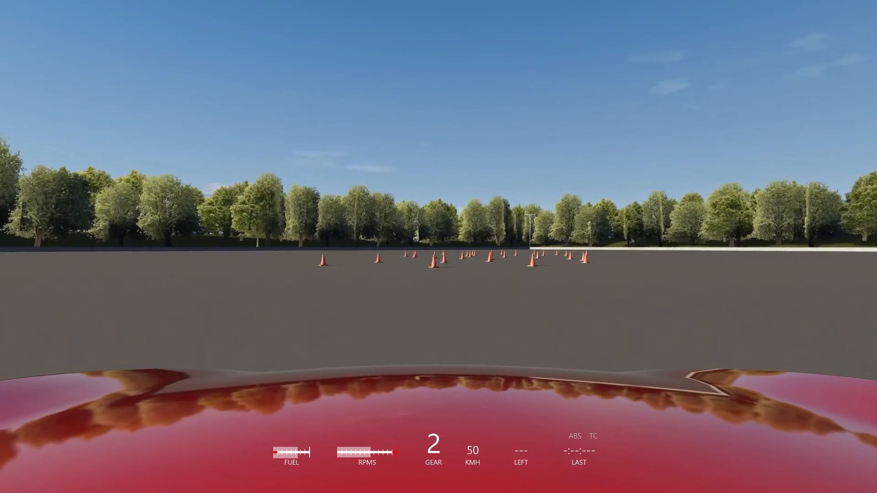